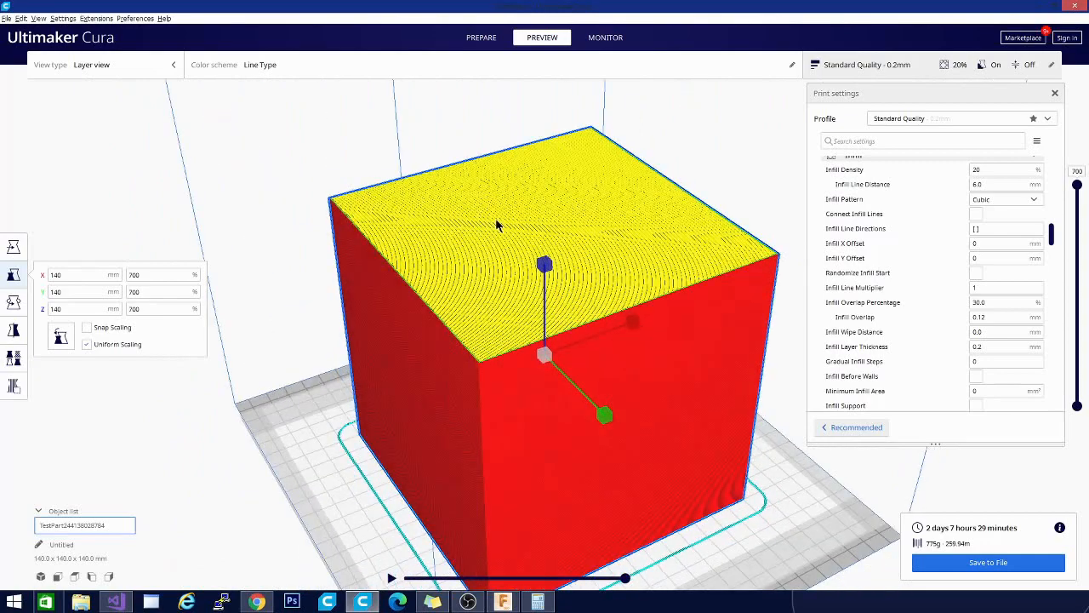
- Orbit around the sliced 140 mm cube to view its cubic infill, then return to Prepare
drag(496, 224, 711, 213)
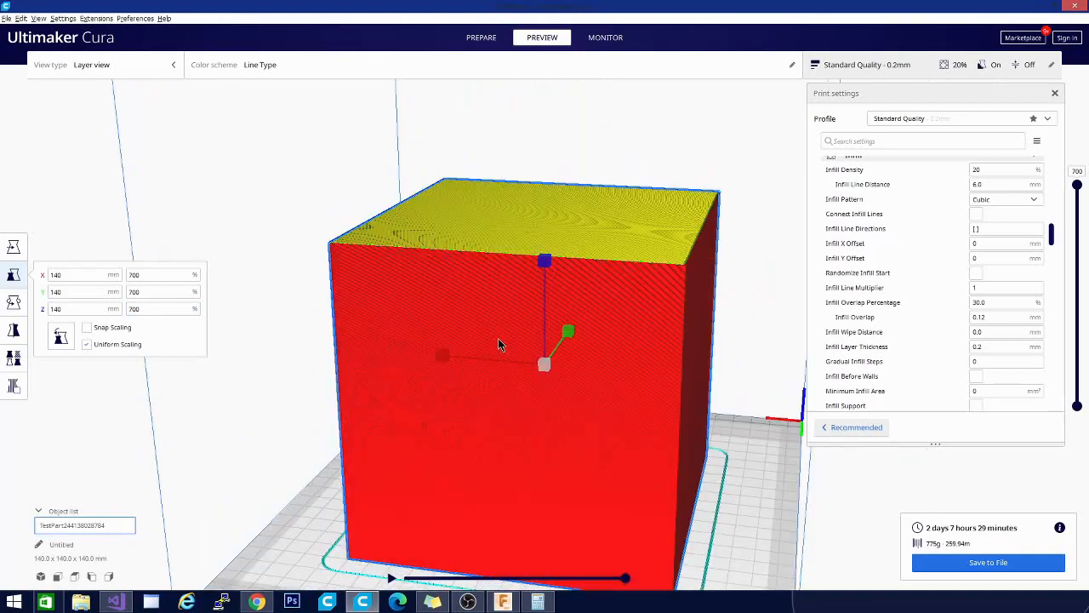
drag(500, 343, 353, 289)
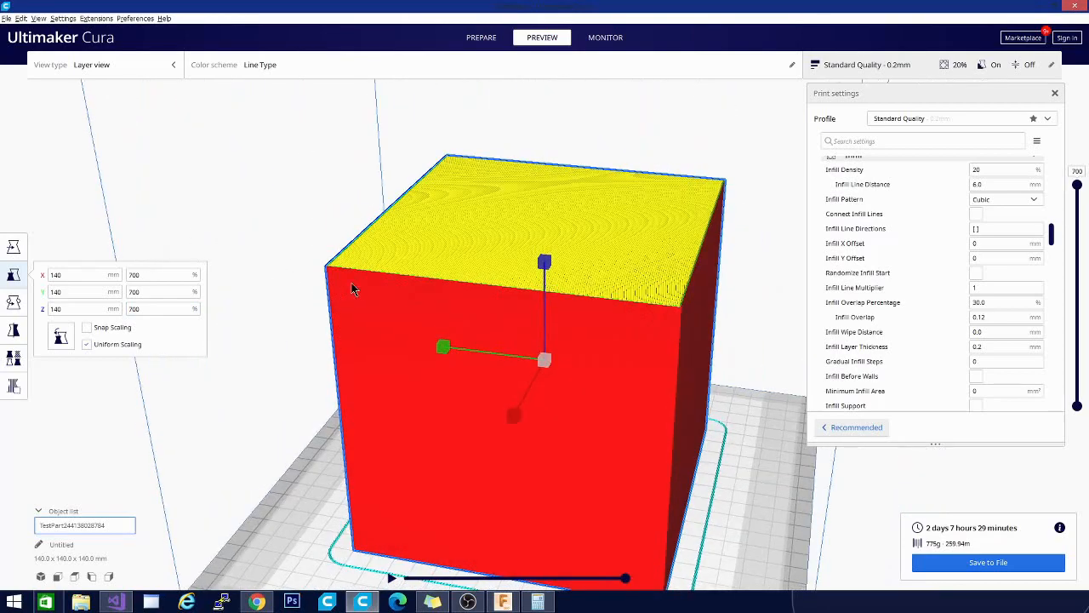
drag(354, 288, 521, 261)
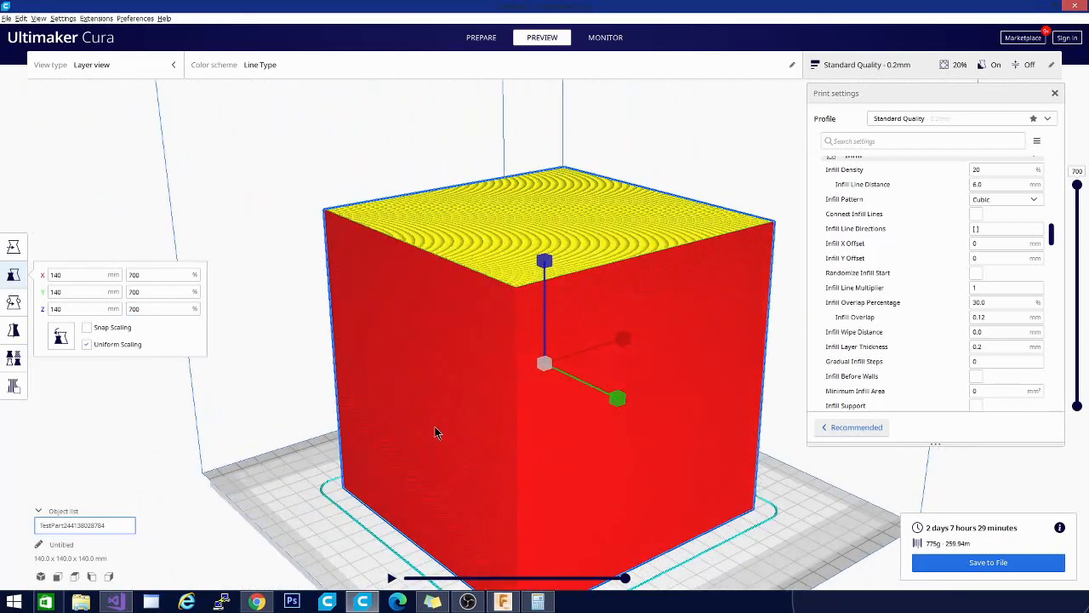
drag(436, 432, 467, 350)
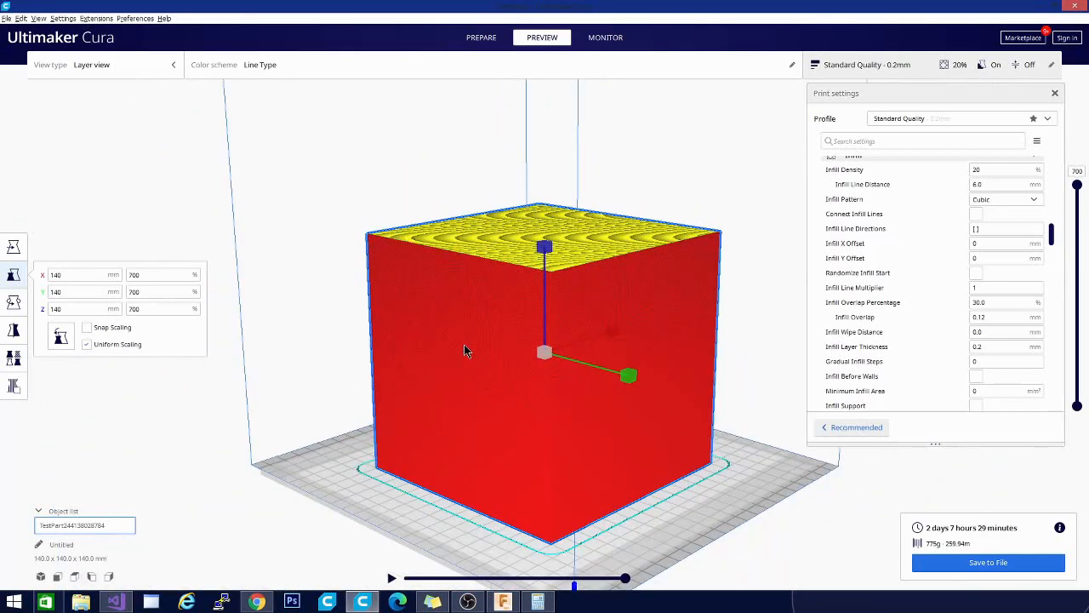
mouse_move(467, 352)
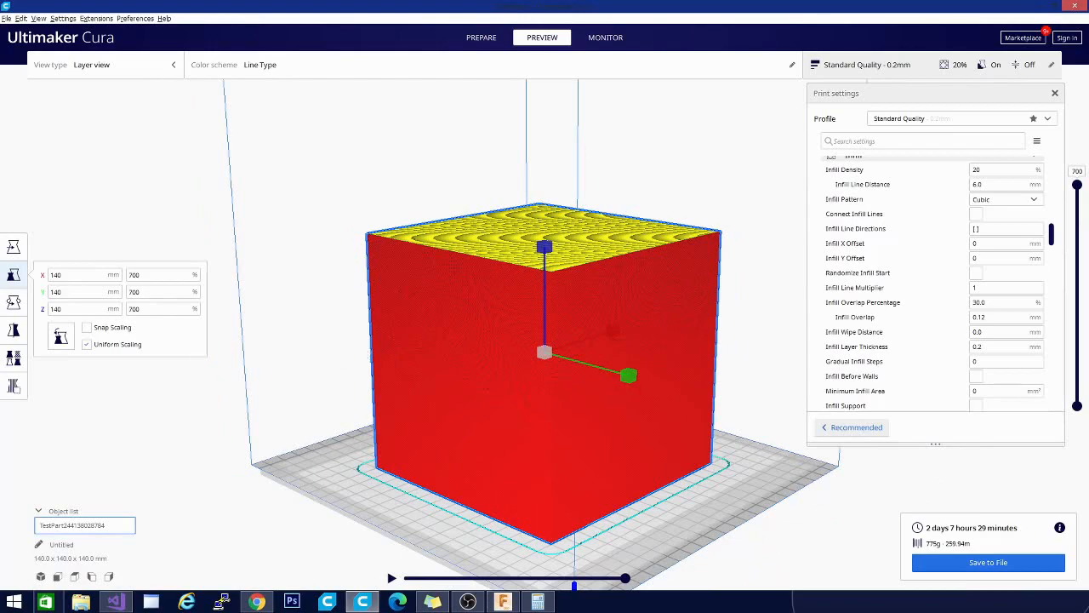
click(480, 38)
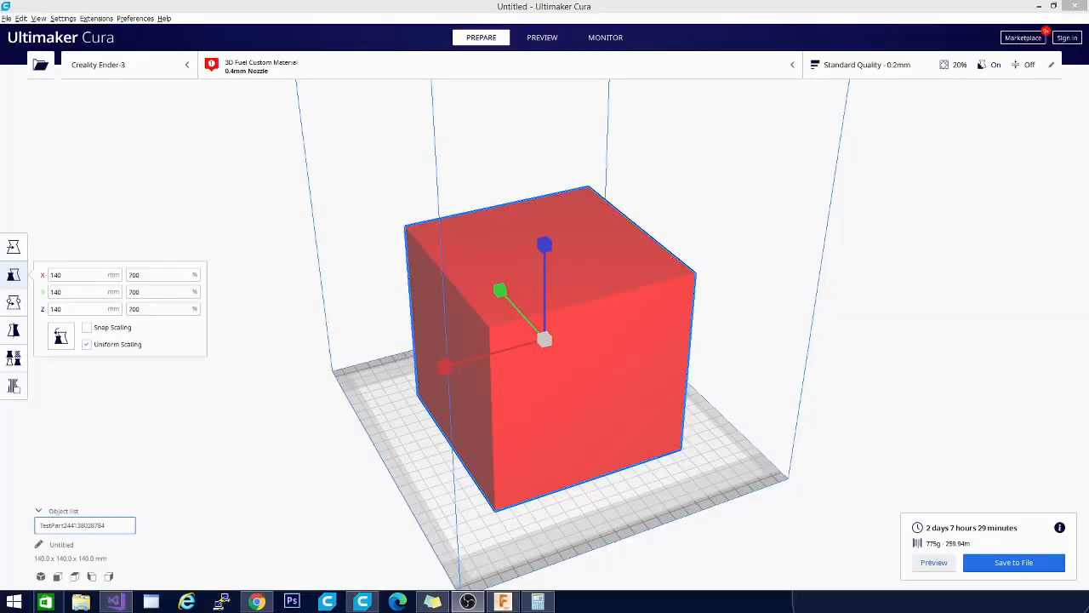
- Reframe the cube from above and the front and switch to the sliced layer preview
click(810, 348)
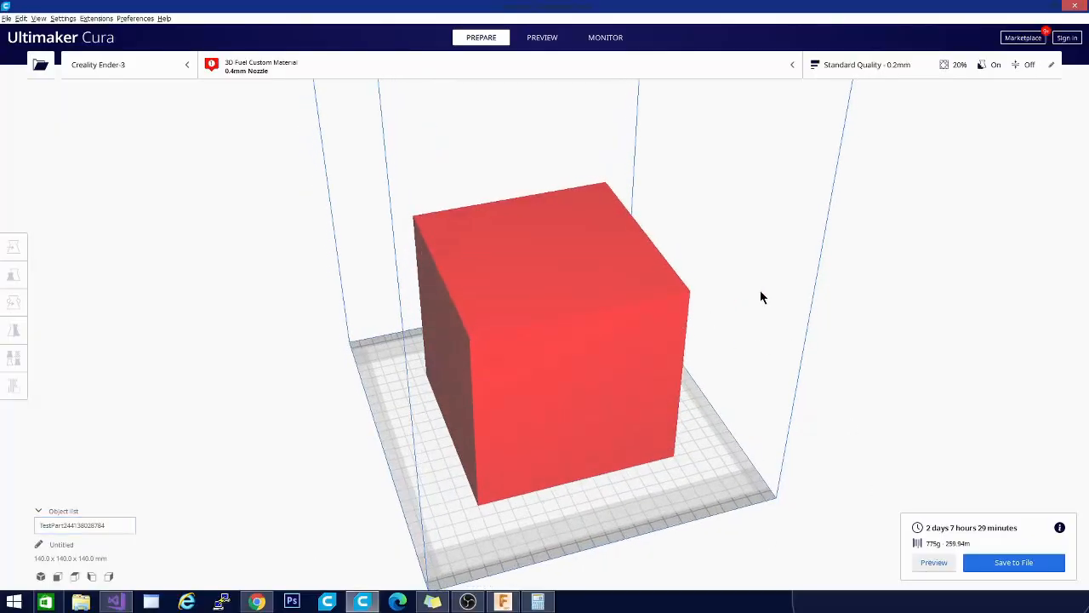
drag(762, 296, 422, 330)
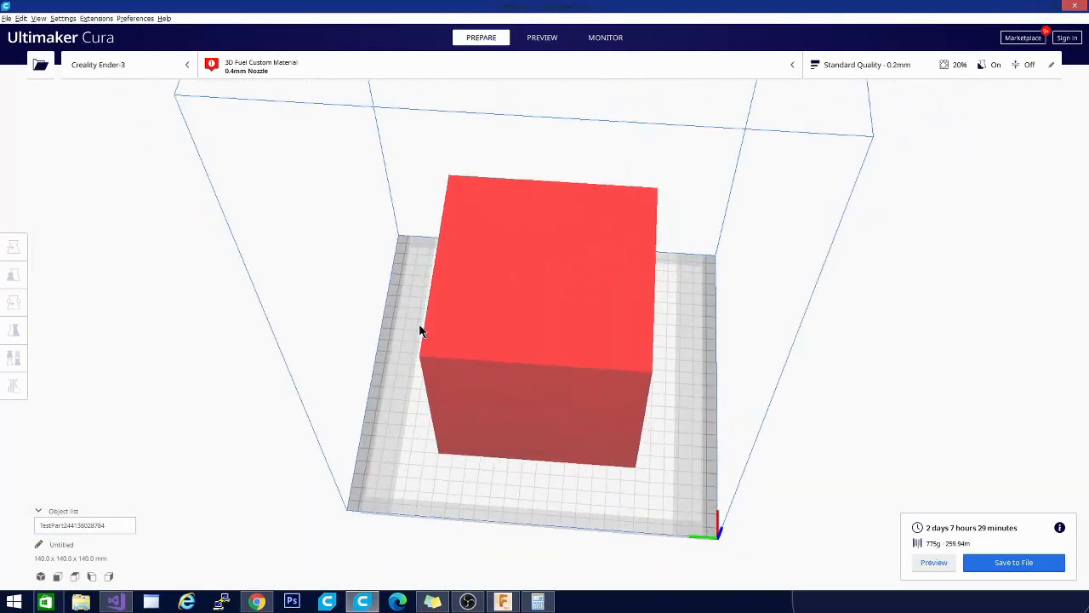
drag(417, 332, 179, 264)
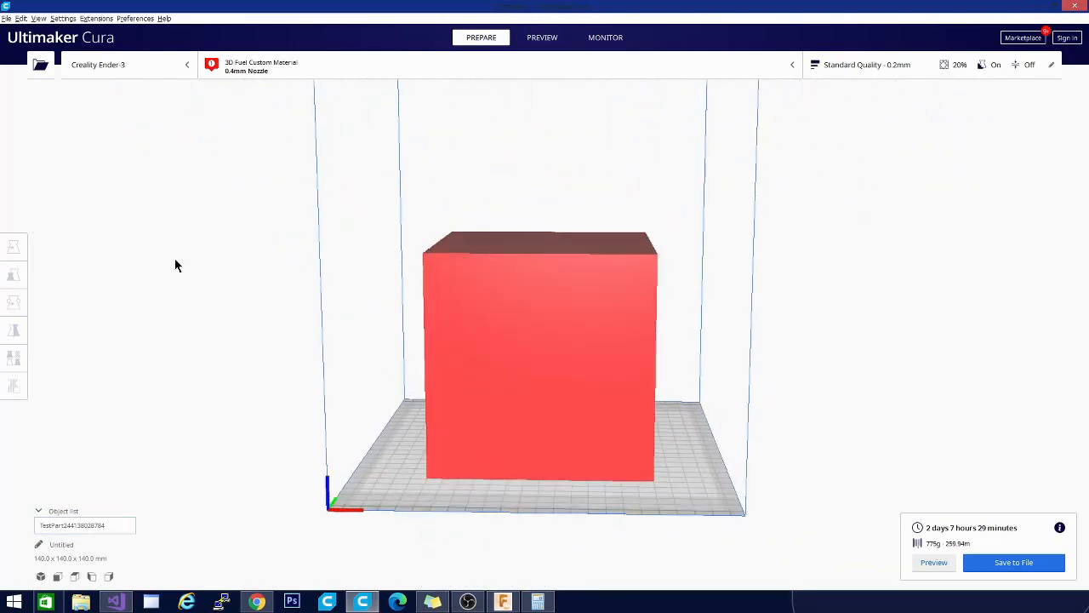
click(13, 276)
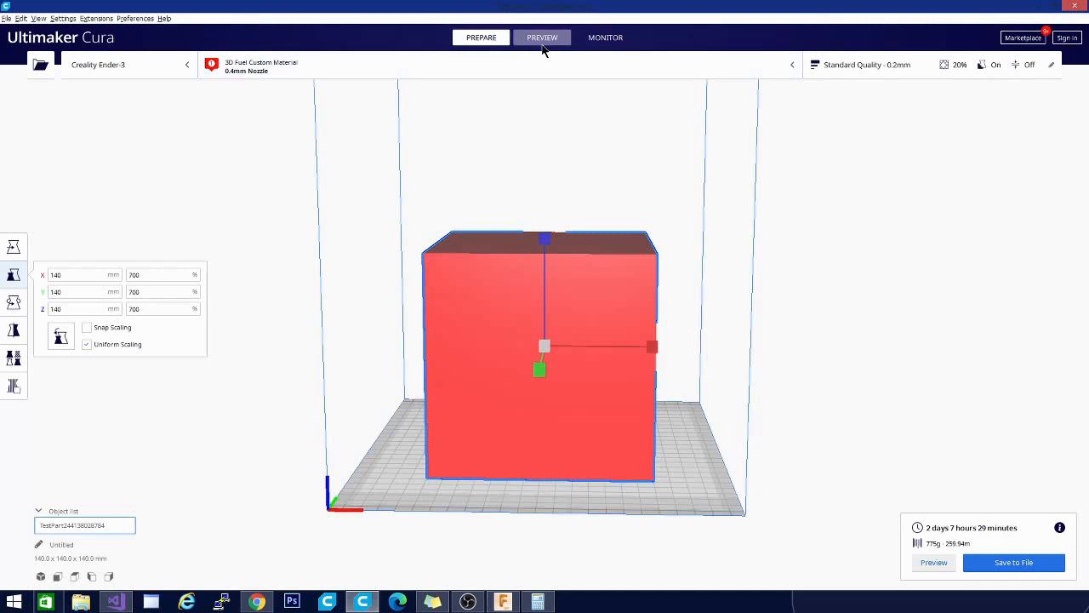
click(541, 37)
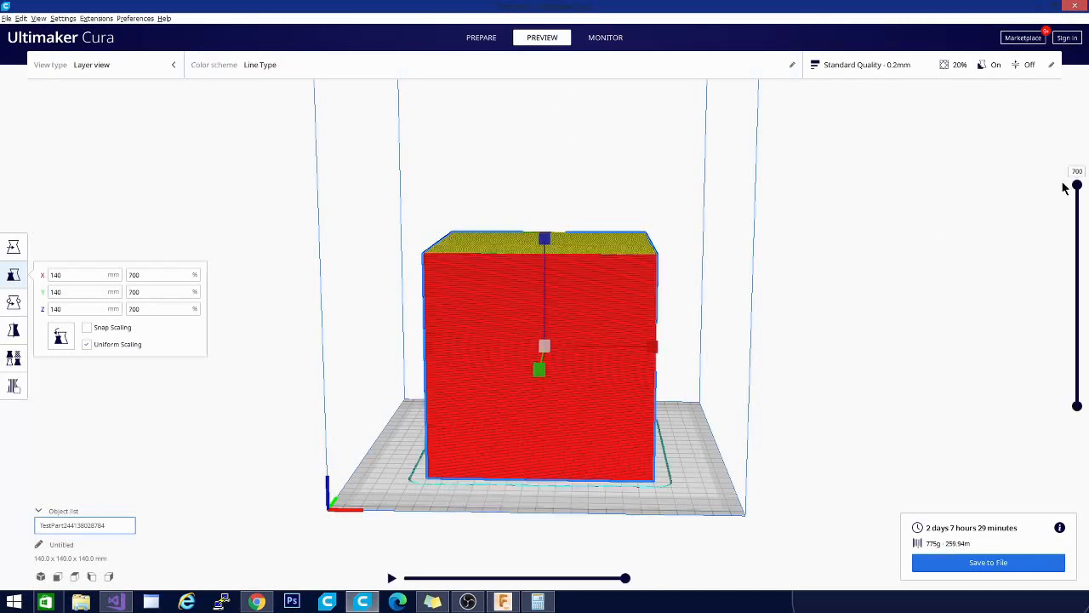
- Step the layer slider down through the internal infill and back up to the full cube
drag(1075, 186, 1075, 239)
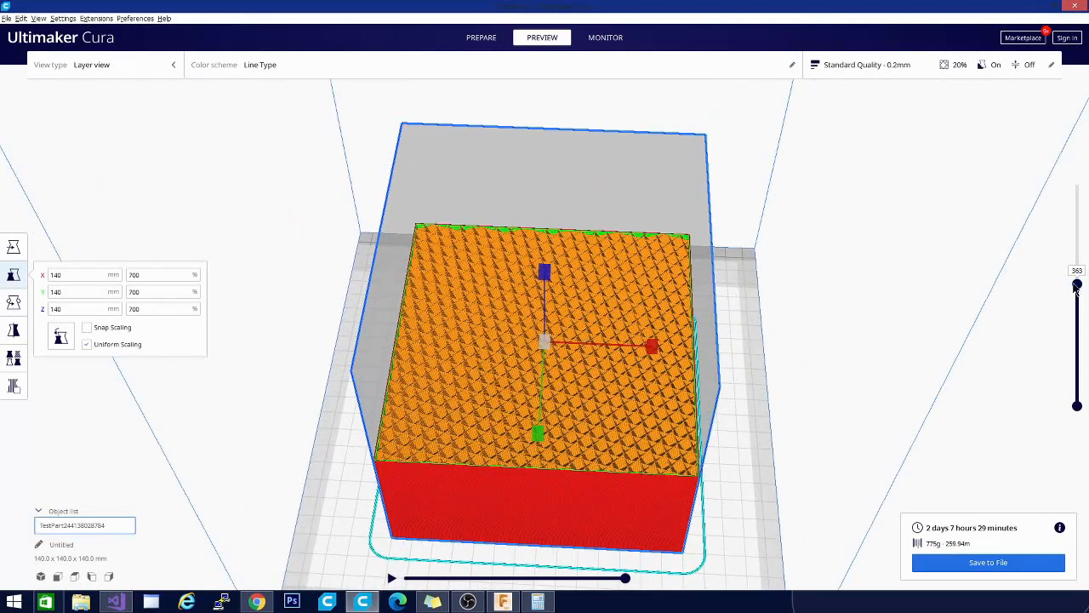
drag(1077, 286, 1078, 325)
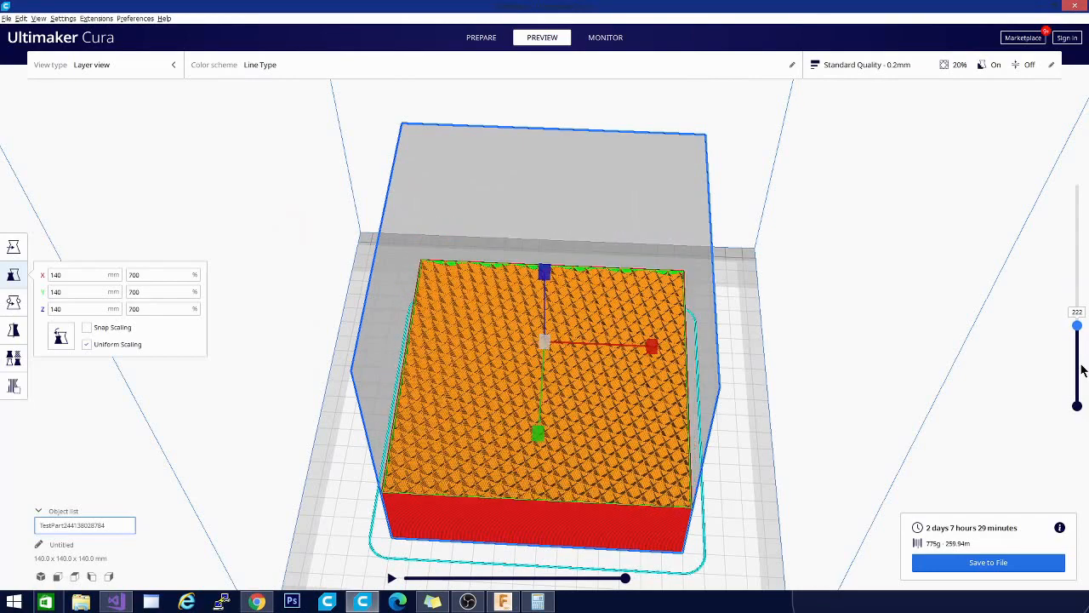
drag(1079, 326, 1079, 344)
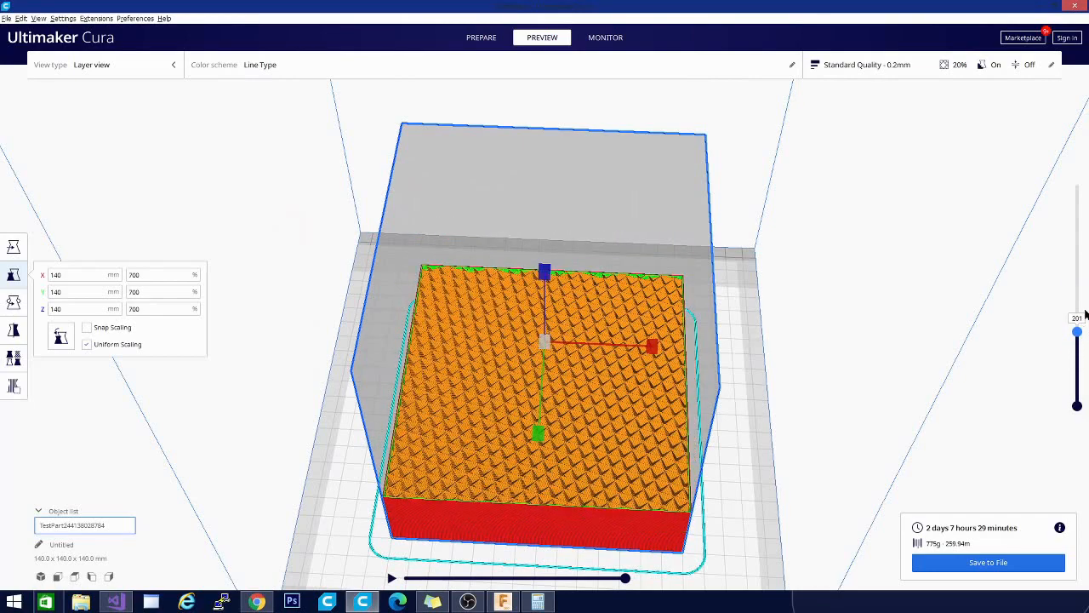
drag(1077, 332, 1077, 184)
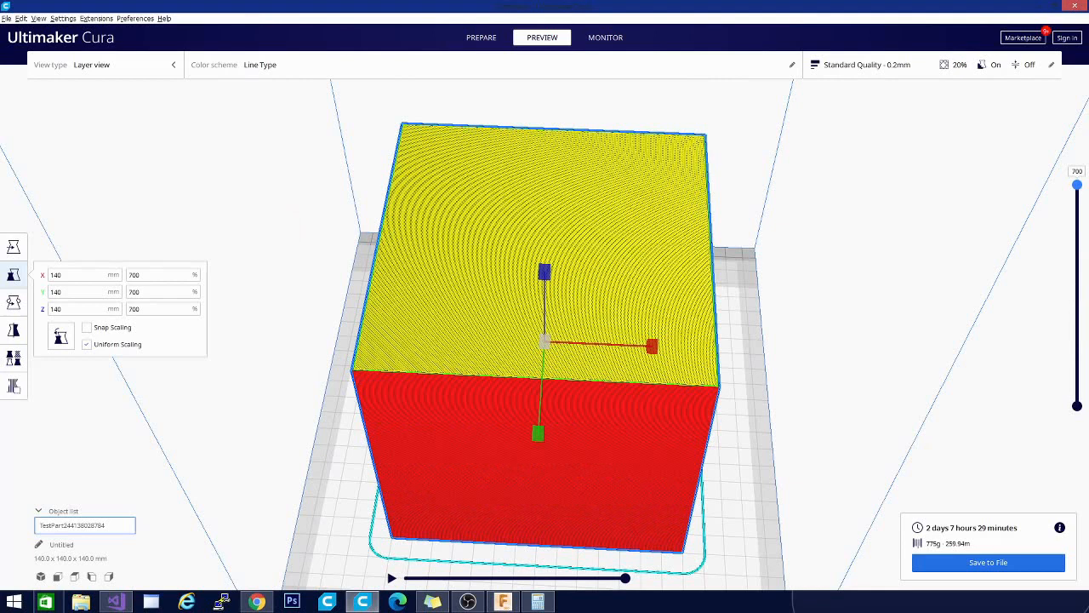
mouse_move(947, 534)
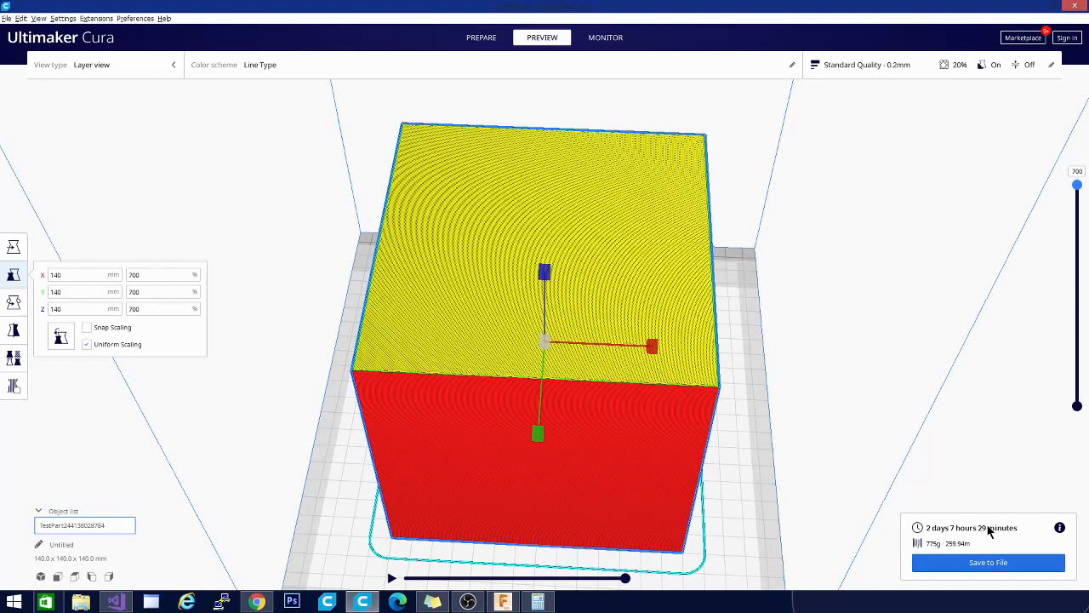
mouse_move(963, 505)
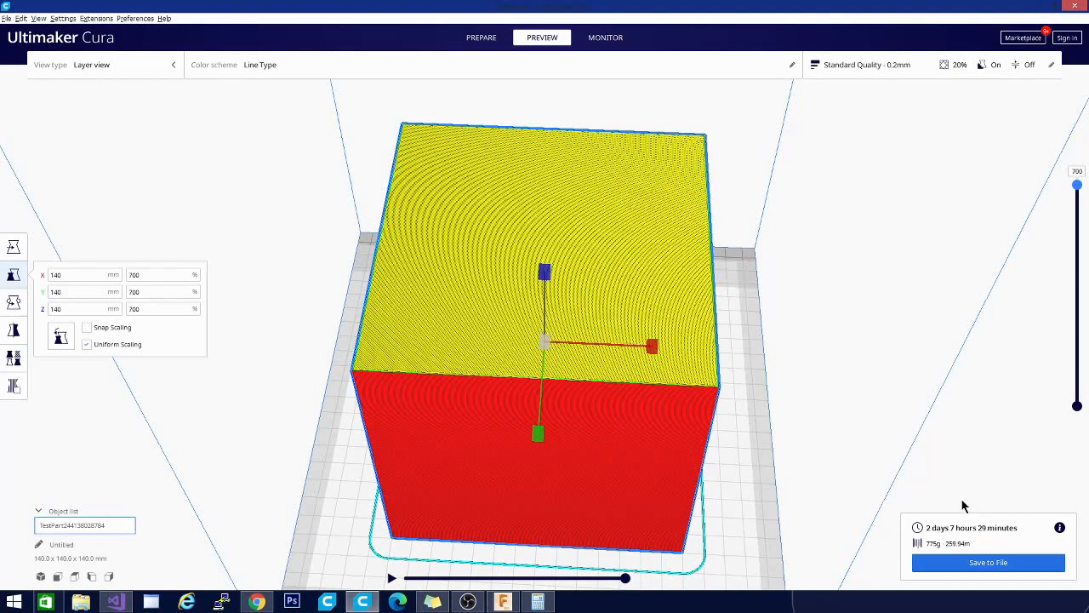
mouse_move(830, 80)
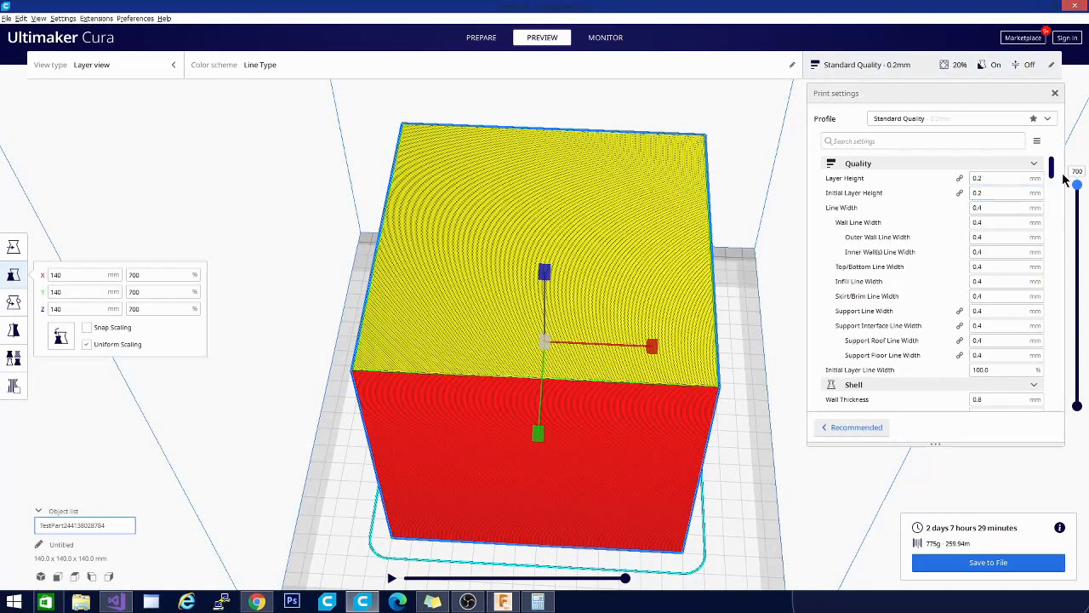
- Set Gradual Infill Steps to 10 in the Infill section of the print settings
scroll(down, 3)
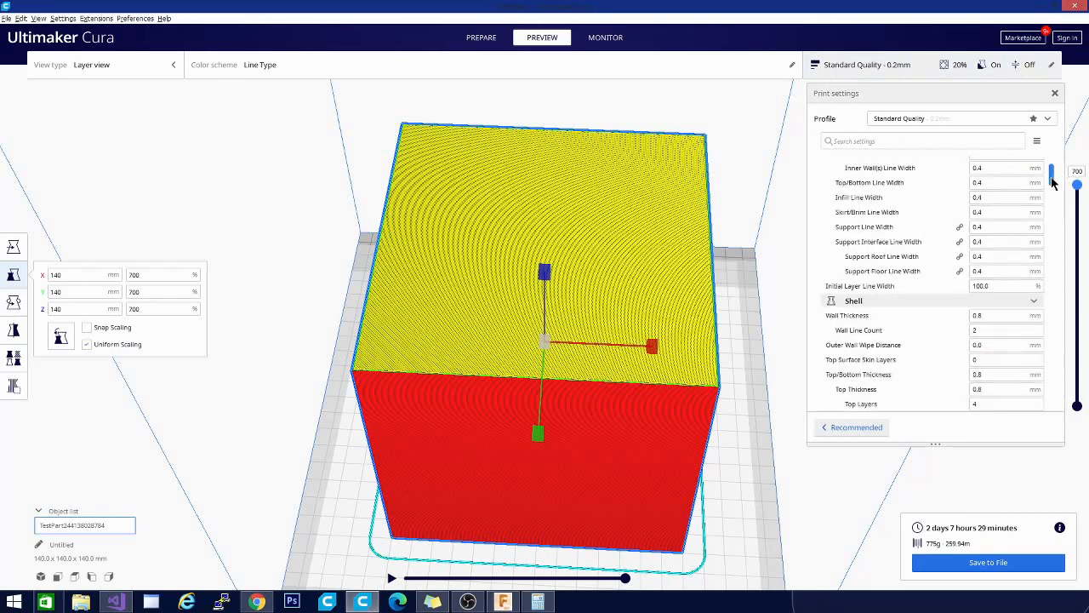
scroll(down, 3)
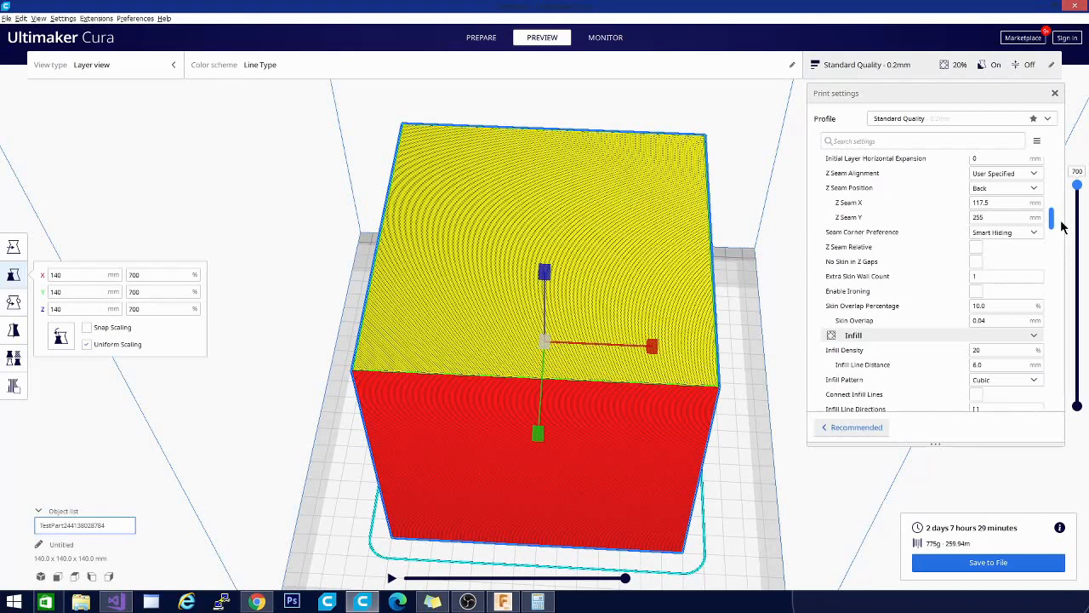
scroll(down, 3)
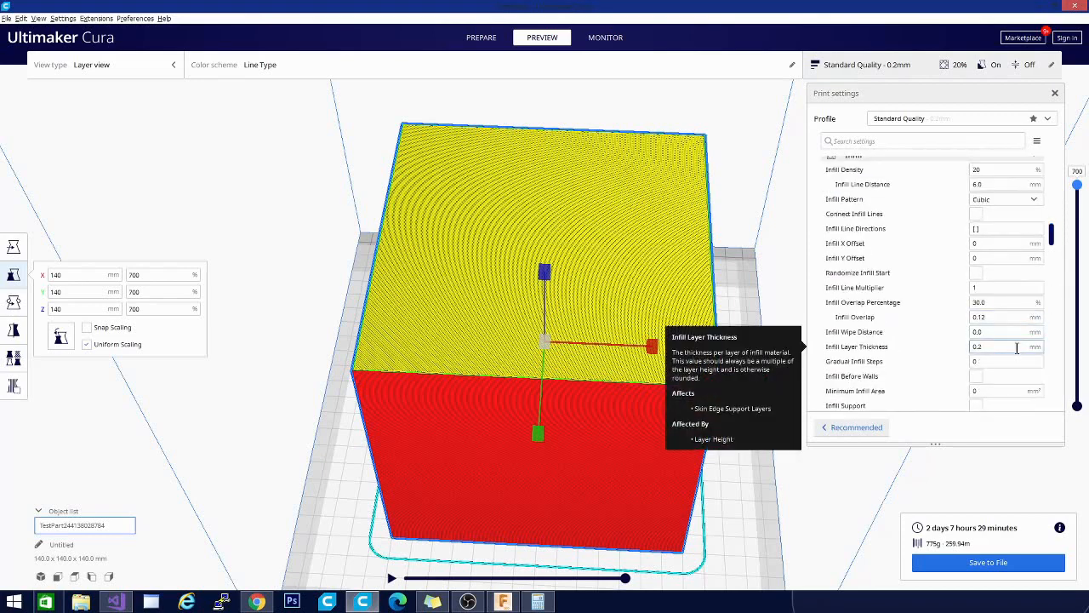
scroll(down, 3)
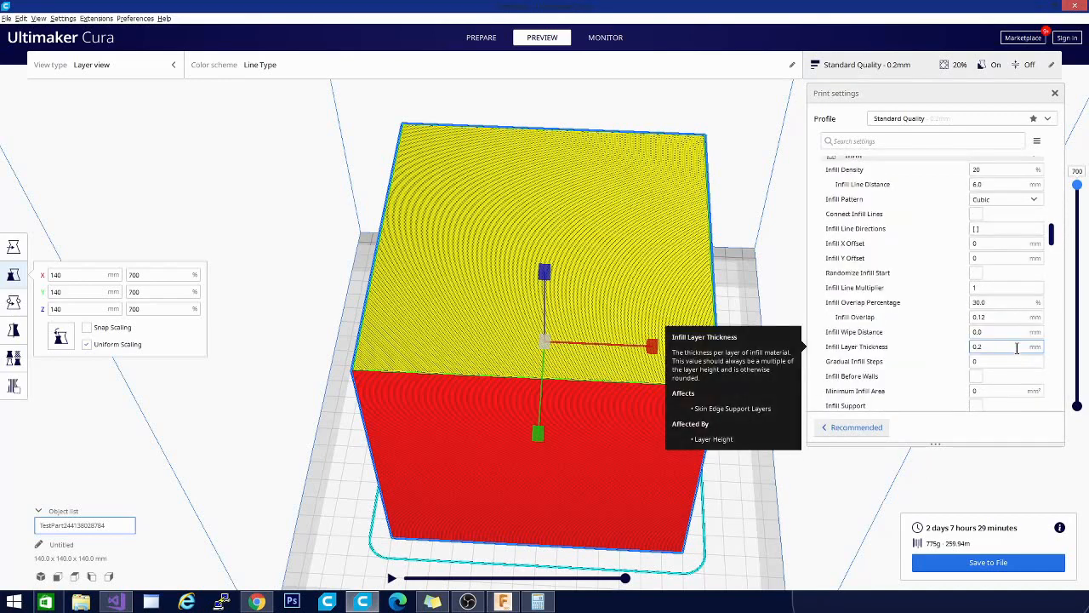
mouse_move(1007, 361)
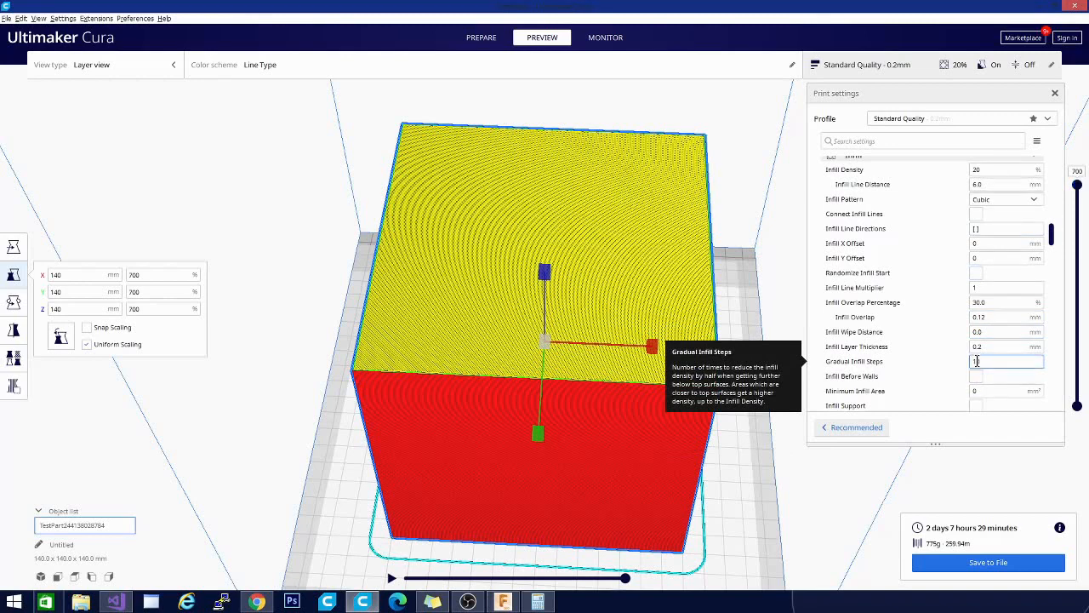
text(10)
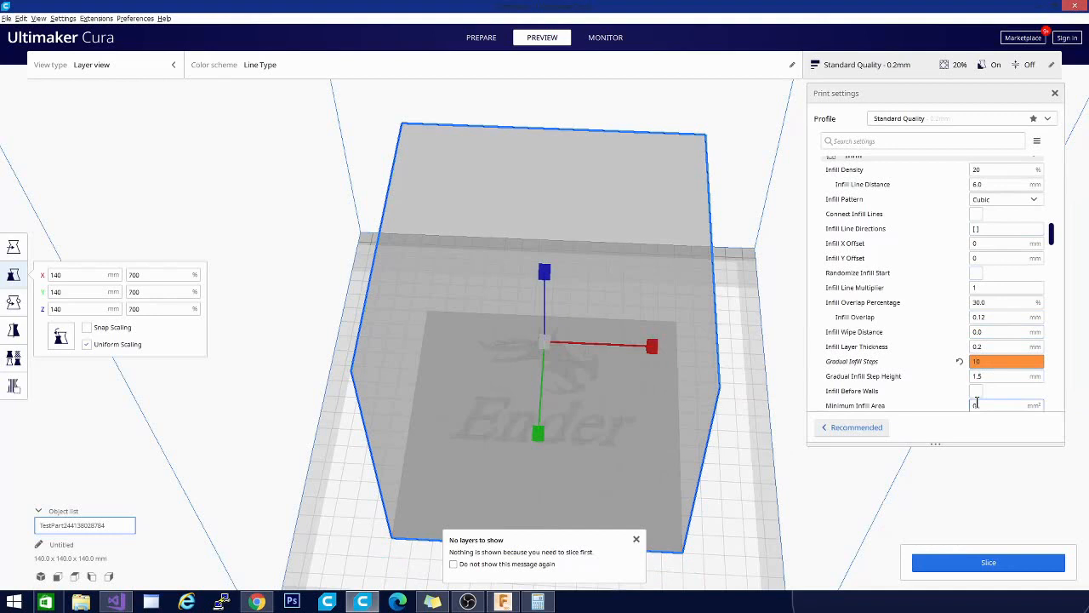
scroll(down, 3)
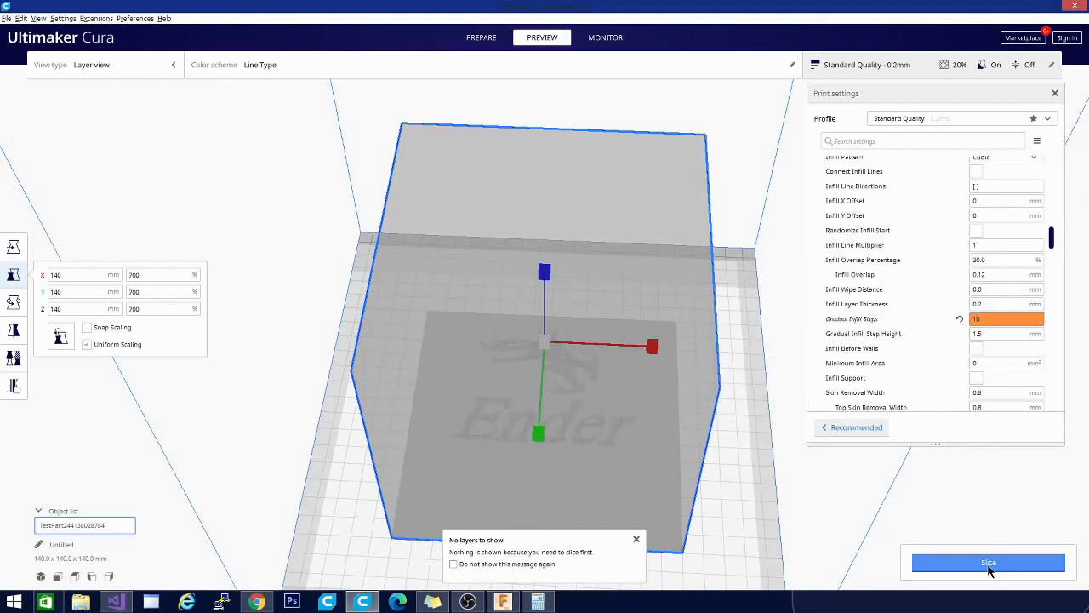
click(987, 562)
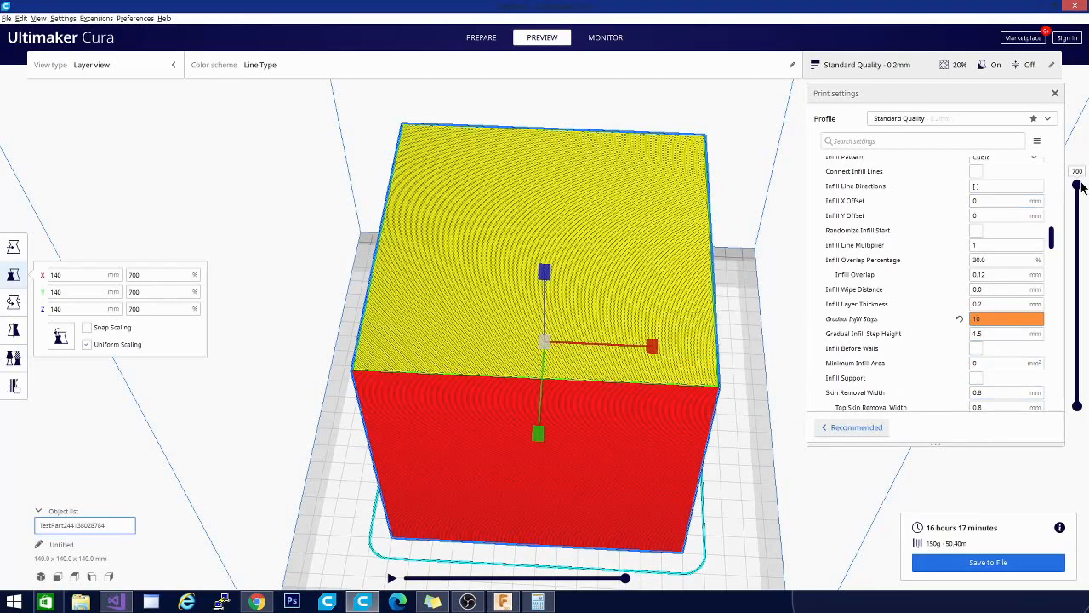
drag(1077, 184, 1077, 242)
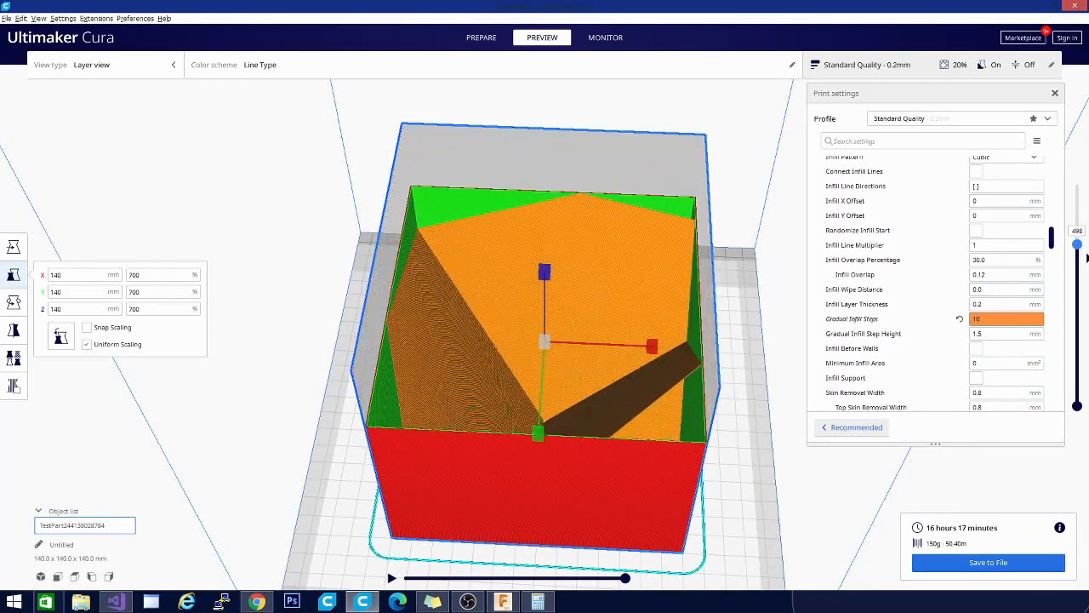
drag(1075, 236, 1075, 378)
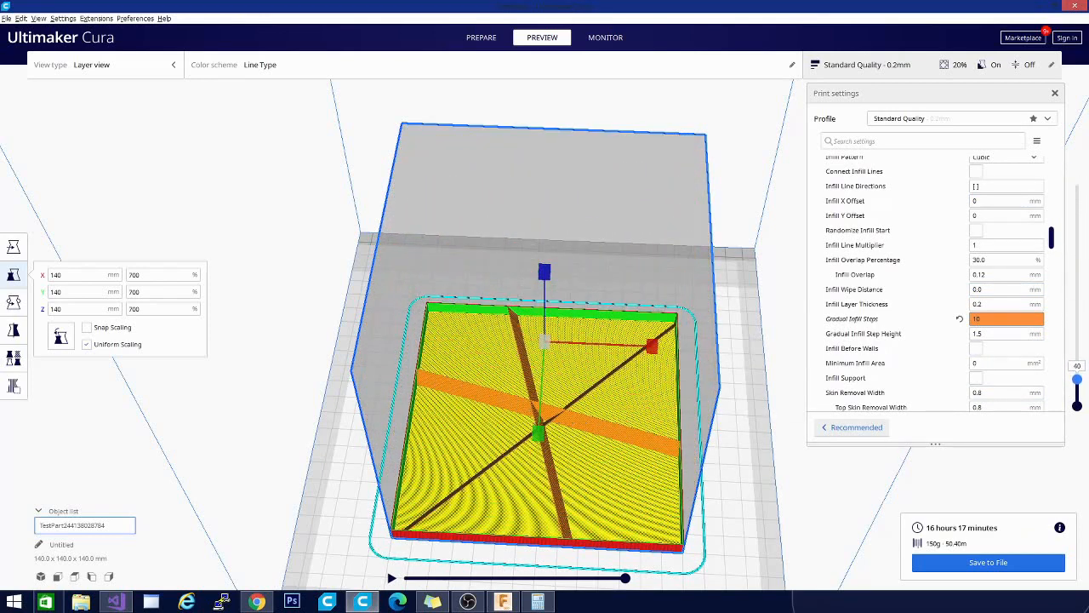
drag(1075, 377, 1076, 350)
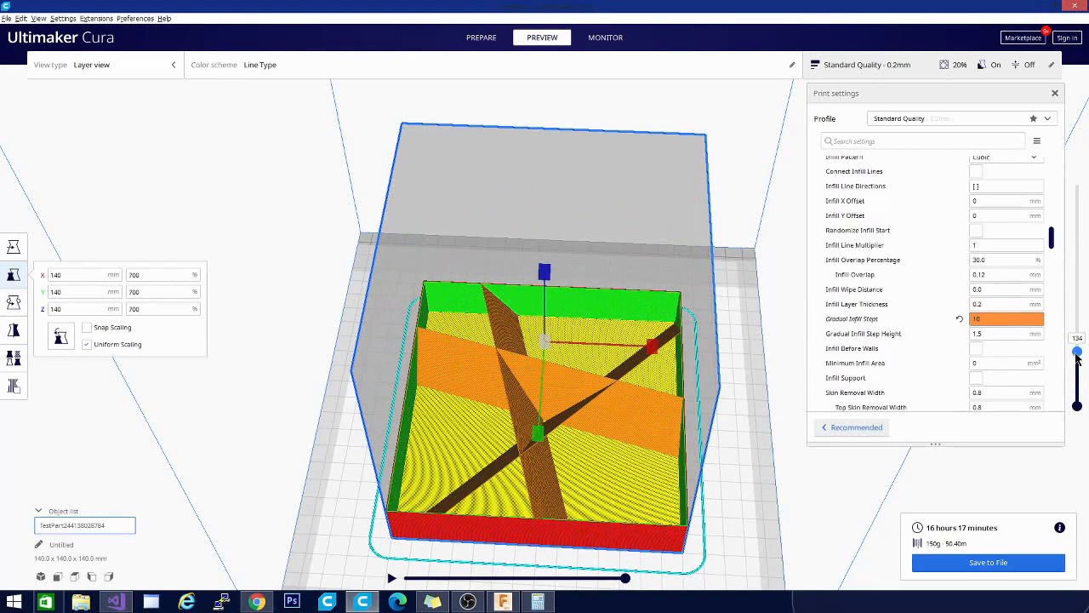
drag(1079, 351, 1079, 241)
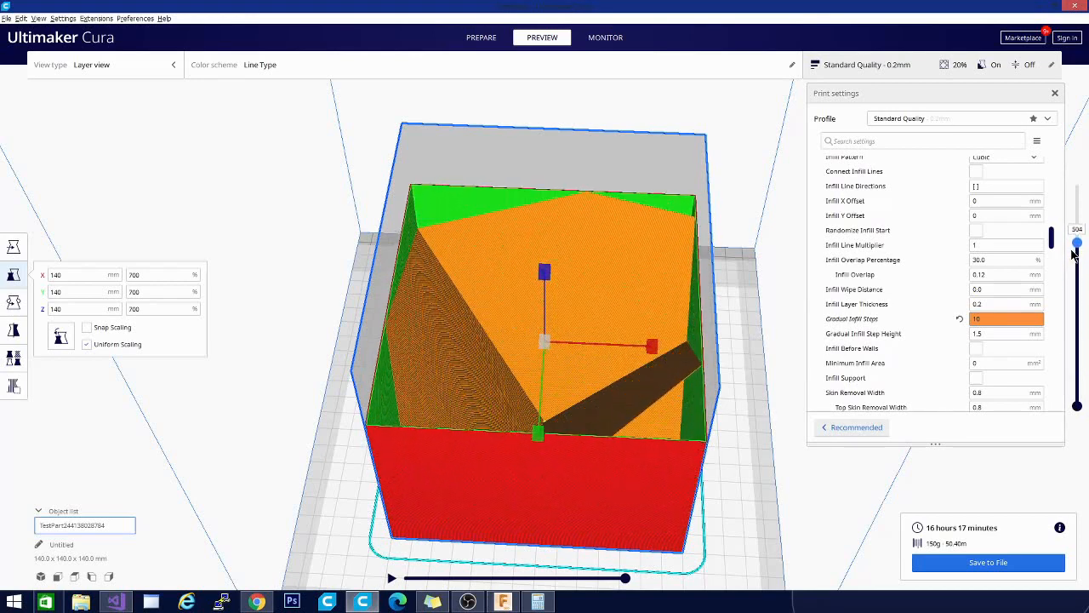
drag(1077, 242, 1081, 198)
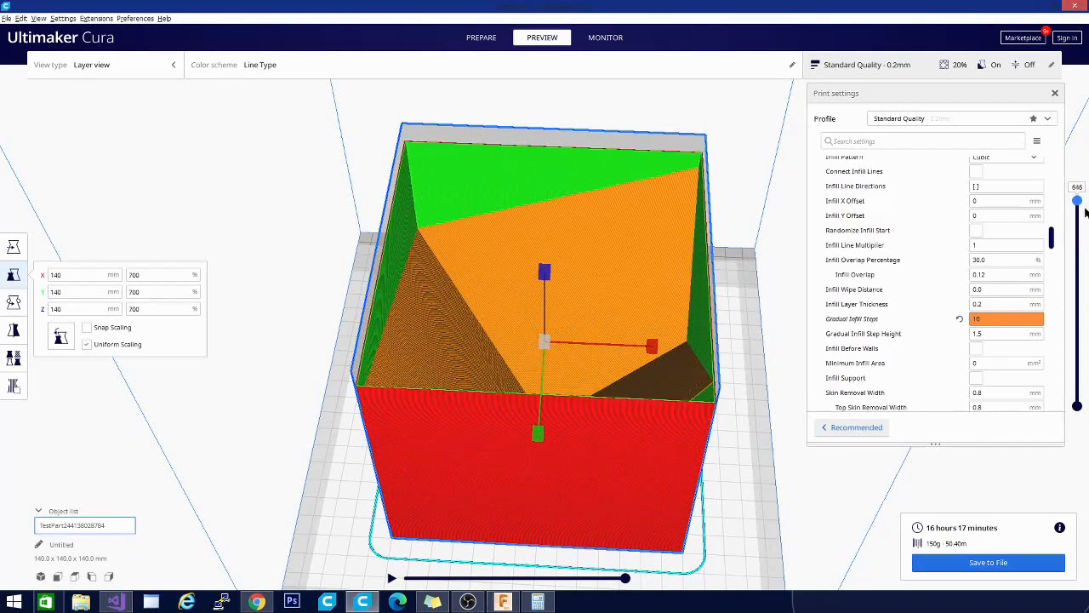
drag(1077, 200, 1077, 188)
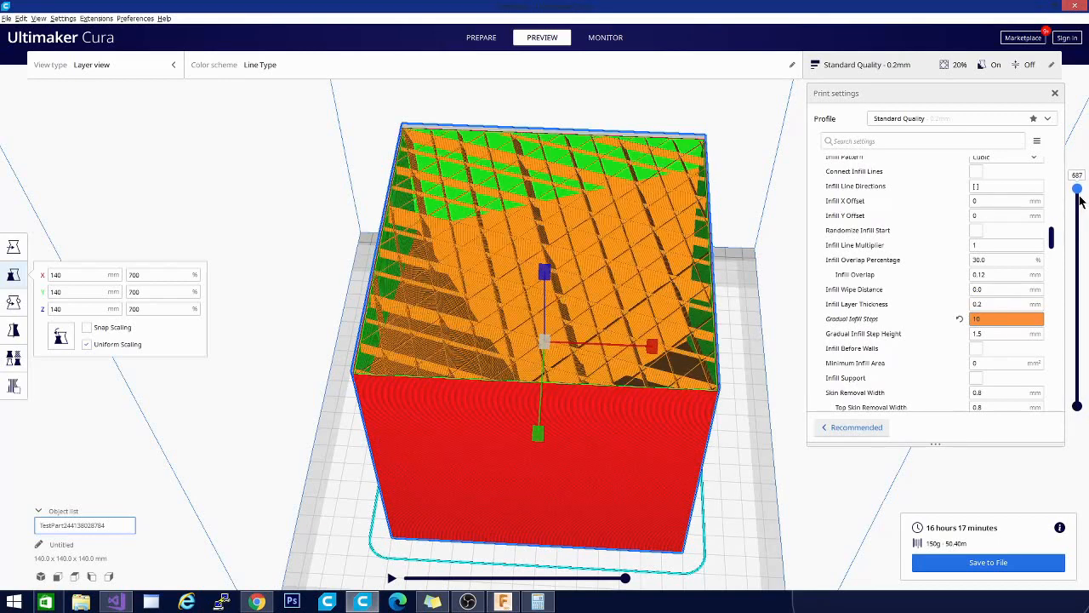
drag(1077, 187, 1077, 201)
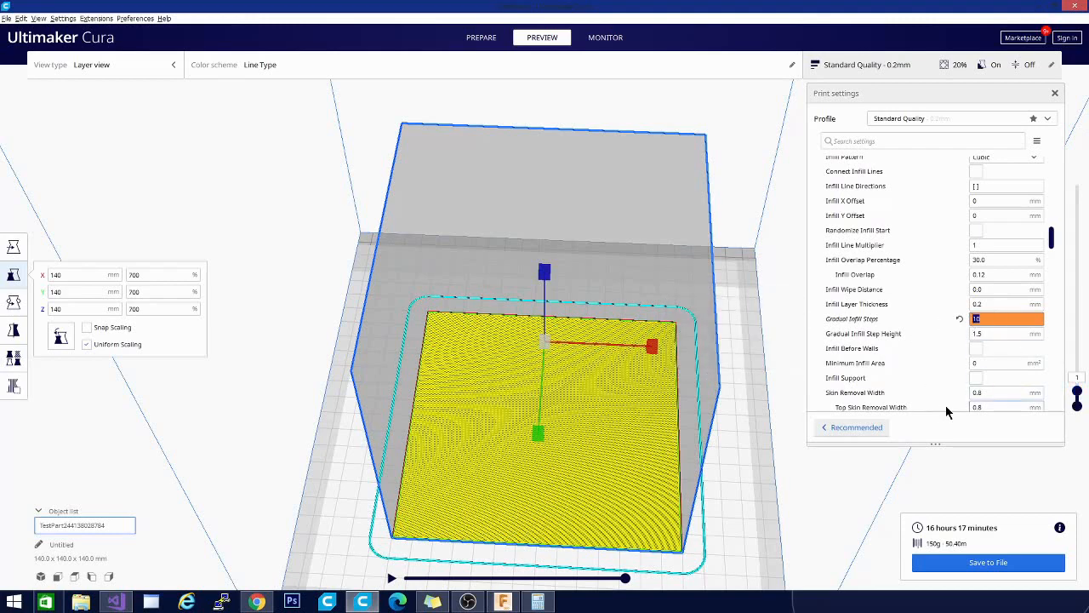
mouse_move(987, 343)
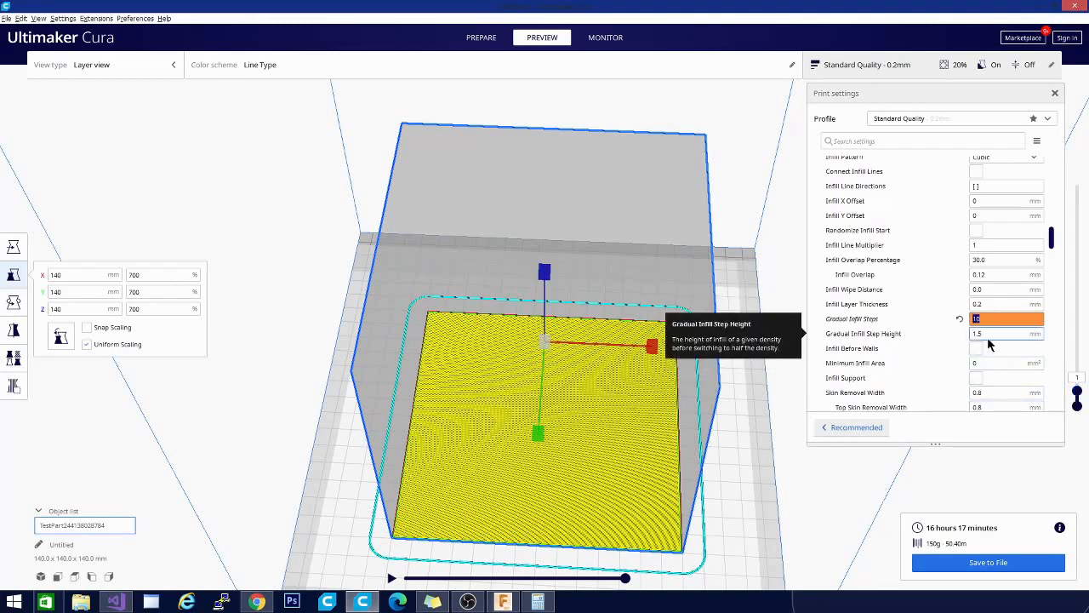
mouse_move(957, 531)
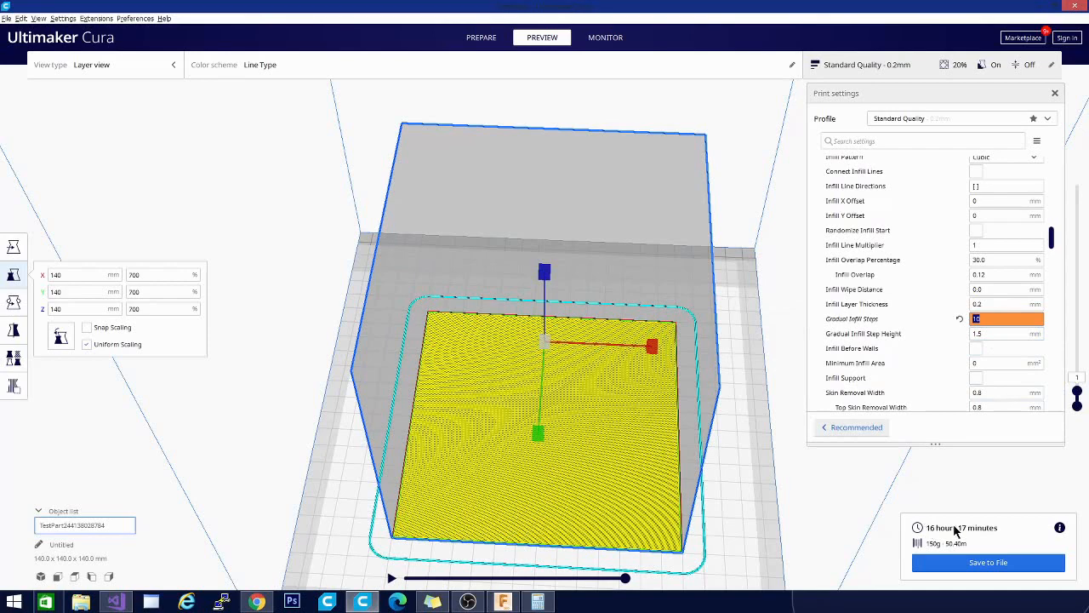
mouse_move(987, 331)
text(3)
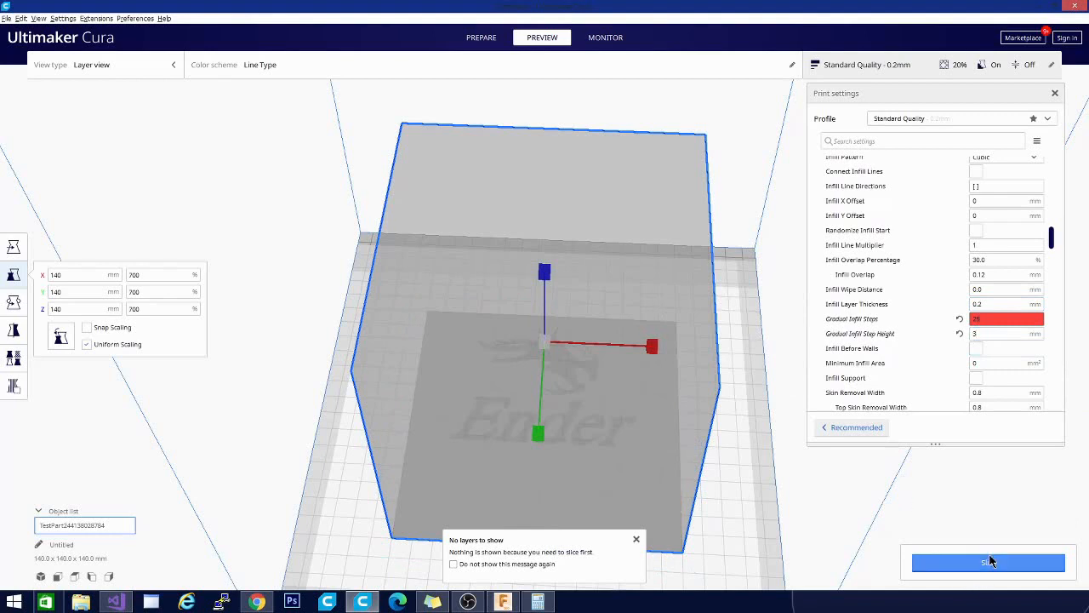
- Attempt to slice, getting an 'Unable to slice' error on Gradual Infill Steps
click(988, 562)
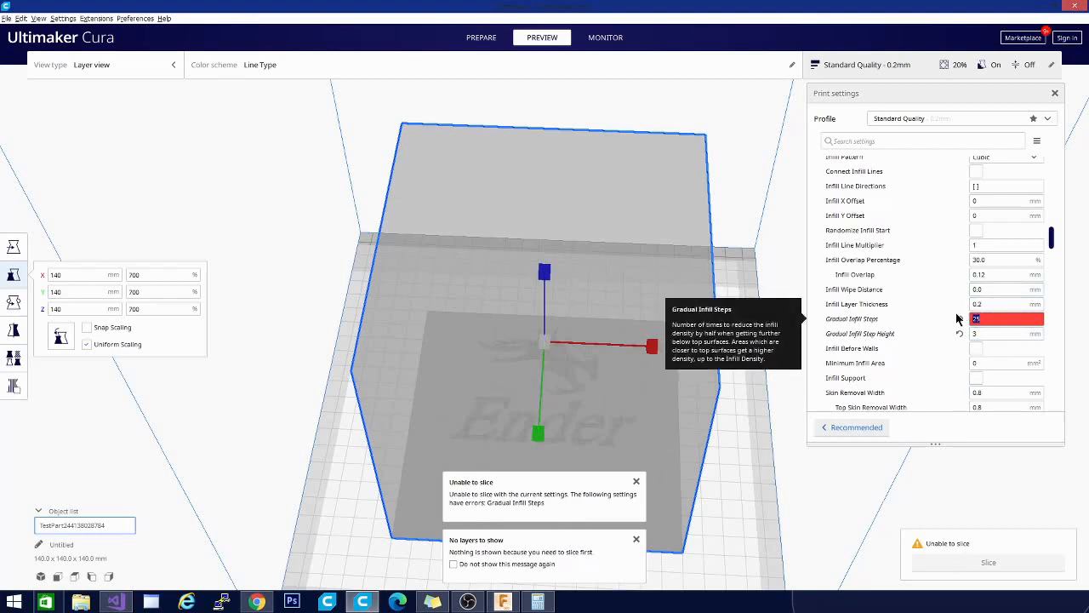
mouse_move(956, 364)
text(15)
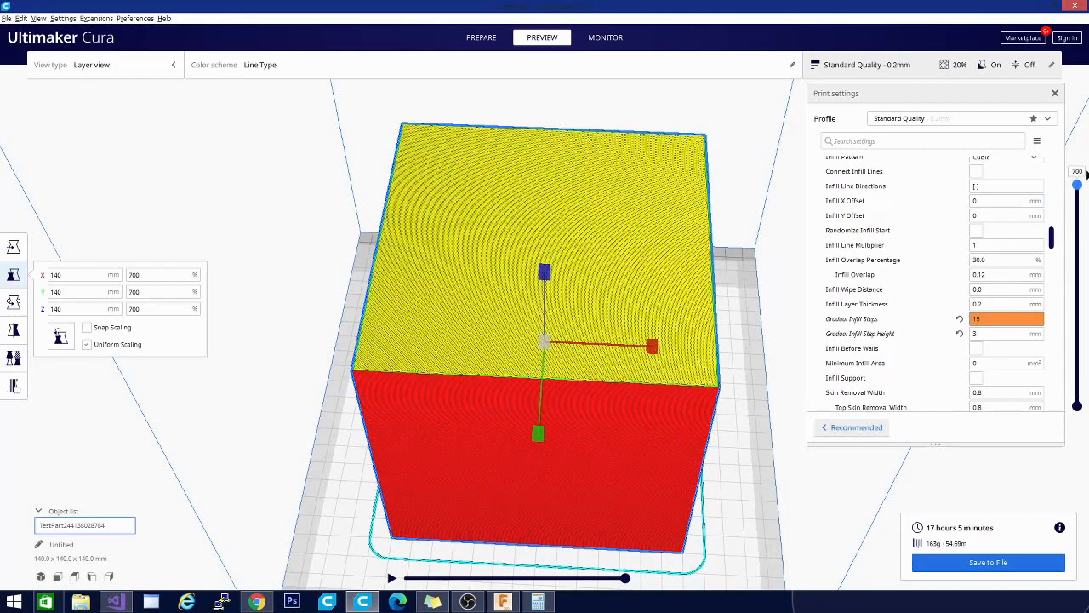
mouse_move(742, 500)
text(20)
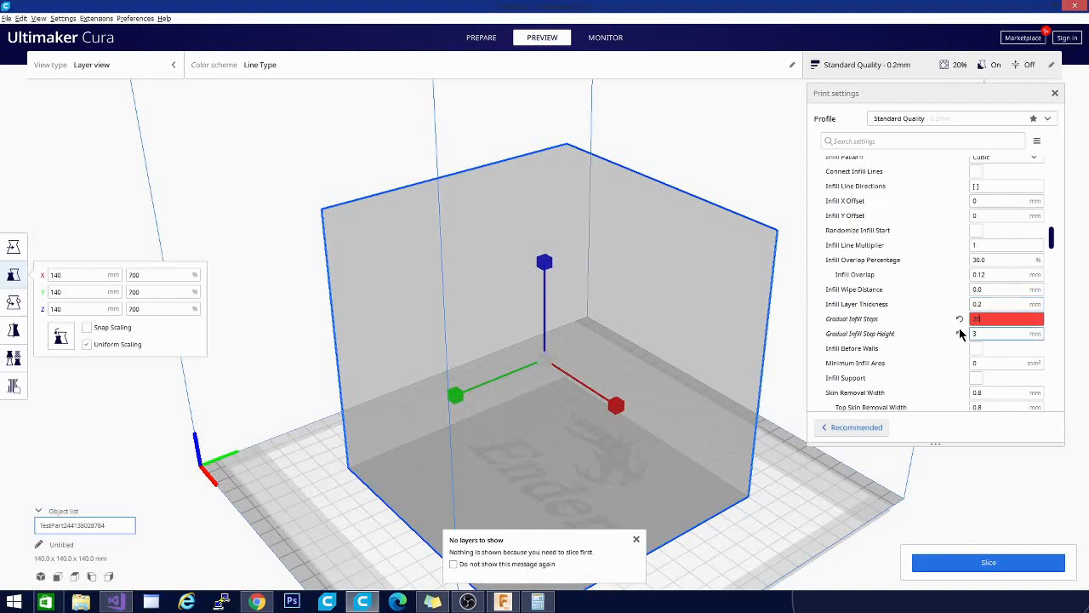
mouse_move(987, 318)
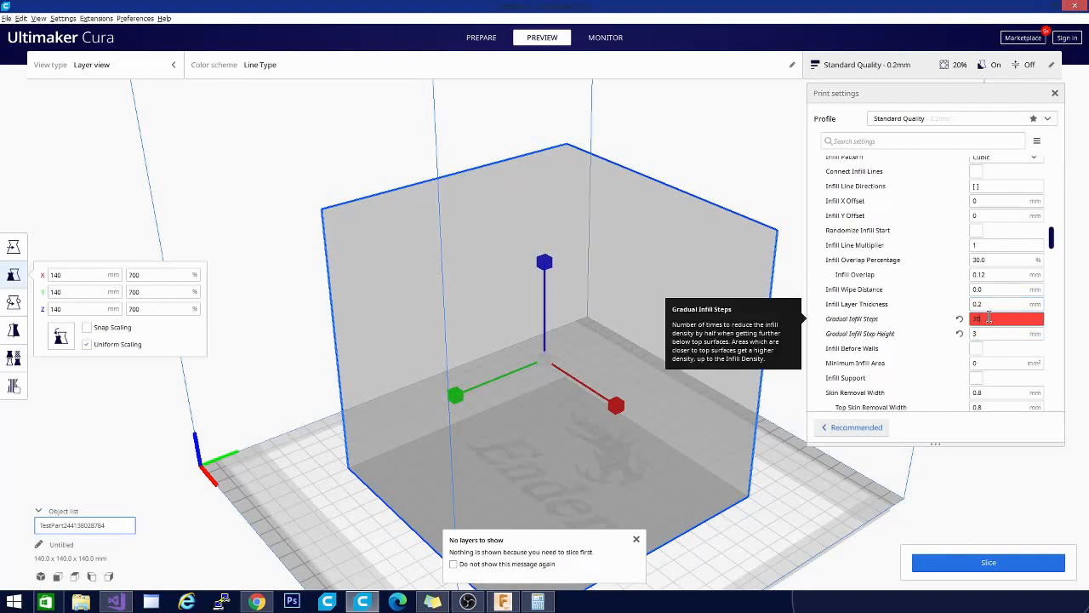
mouse_move(907, 361)
text(5)
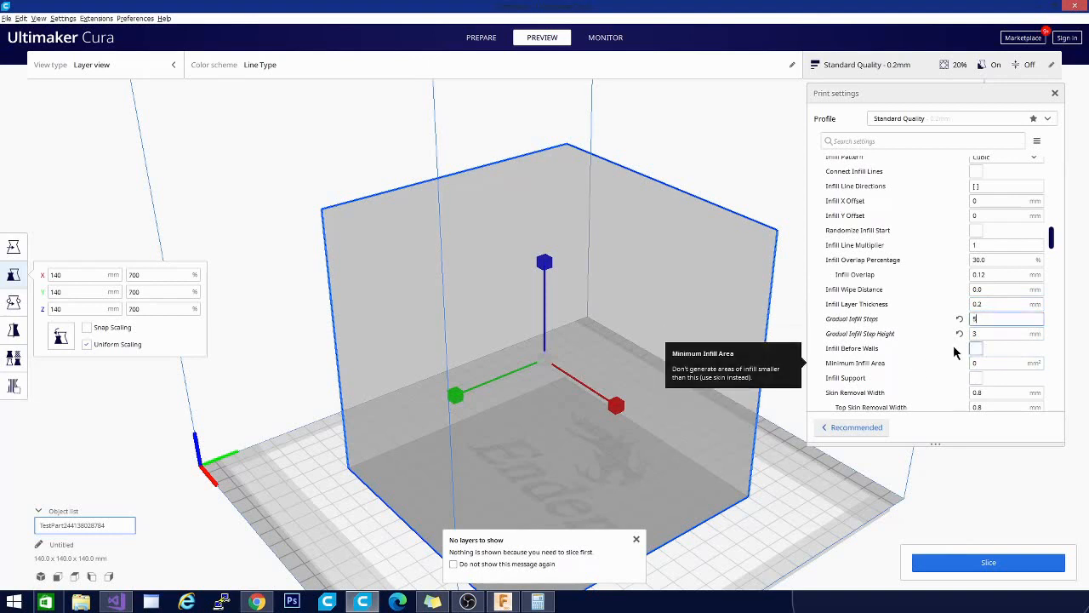
- Begin editing Gradual Infill Step Height to raise it to 20
click(1007, 331)
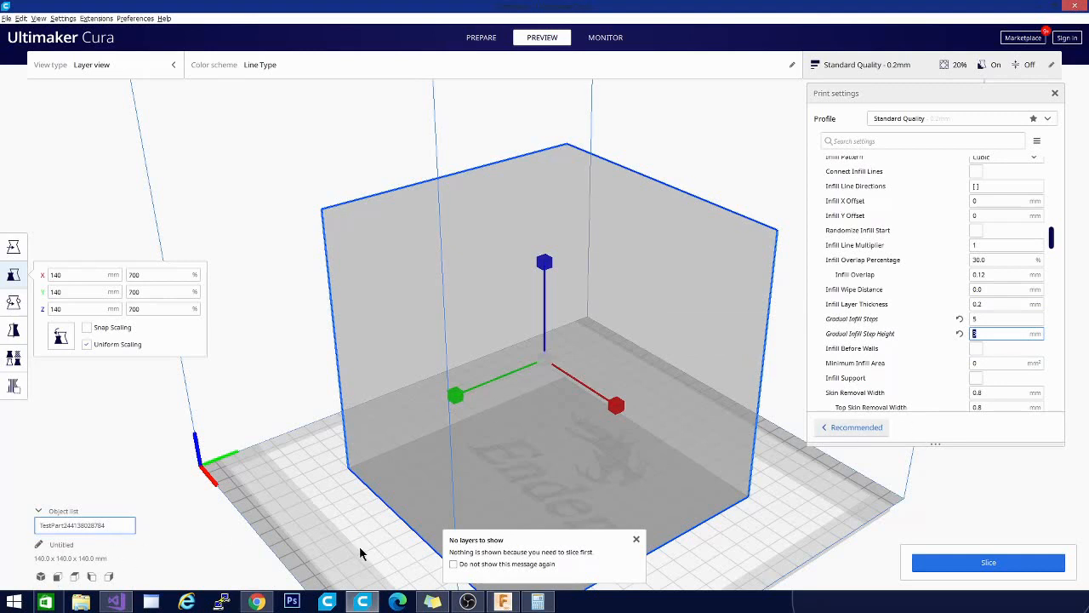
mouse_move(962, 323)
text(20)
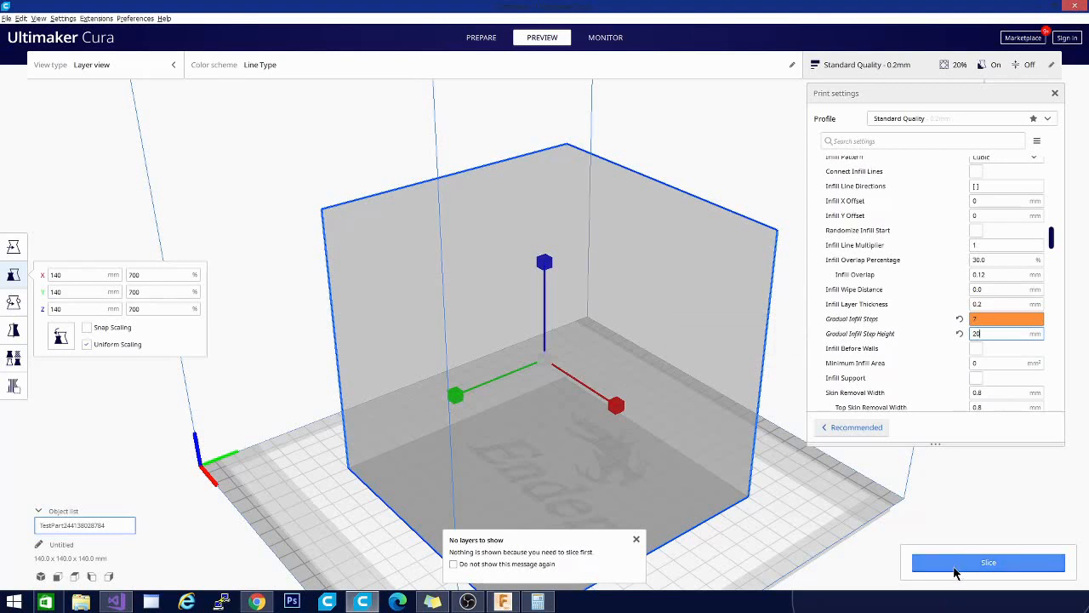
- Slice with the 20 mm step height and scrub through the stepped infill layers from bottom upward
click(987, 561)
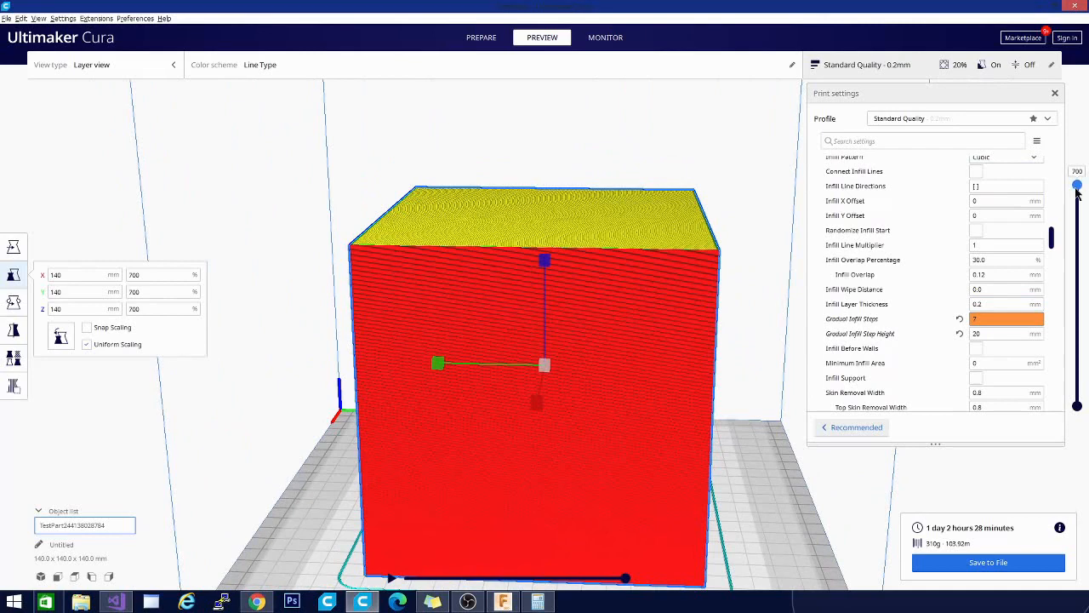
drag(1077, 184, 1077, 258)
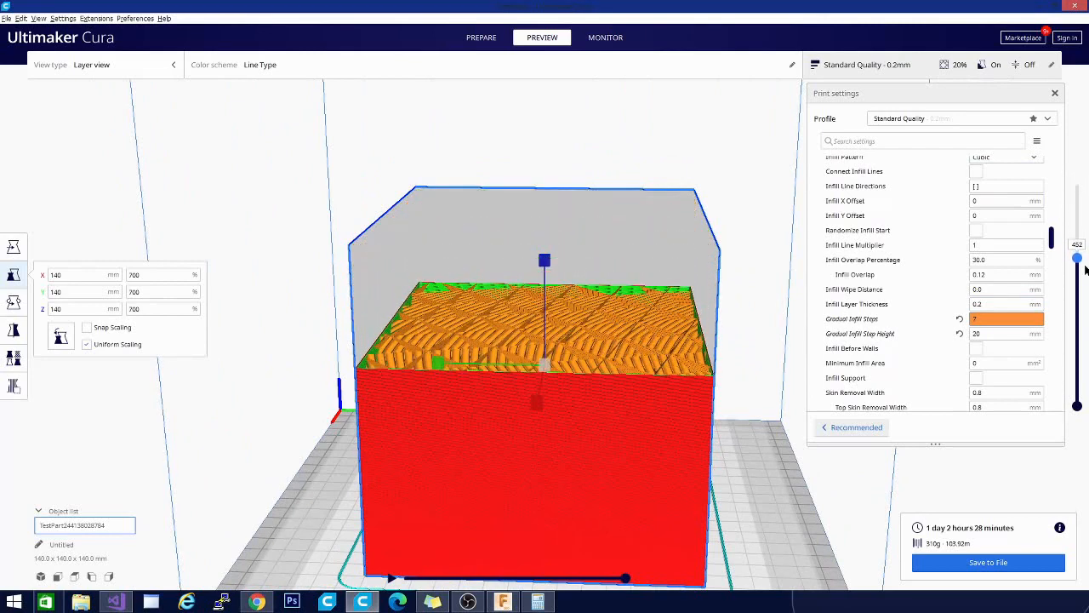
drag(1077, 258, 1077, 337)
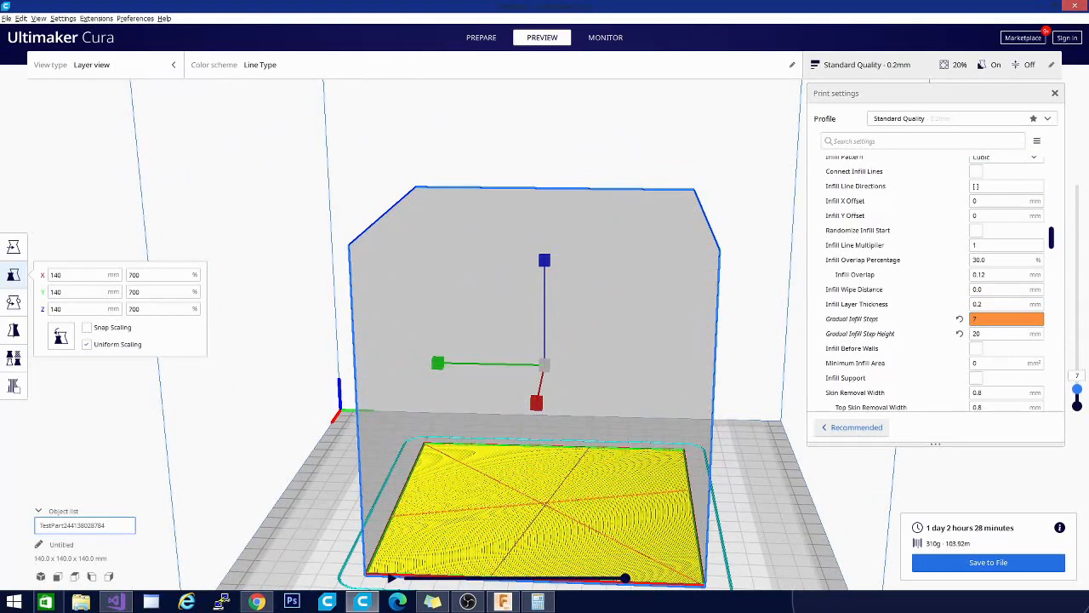
drag(1077, 374, 1077, 341)
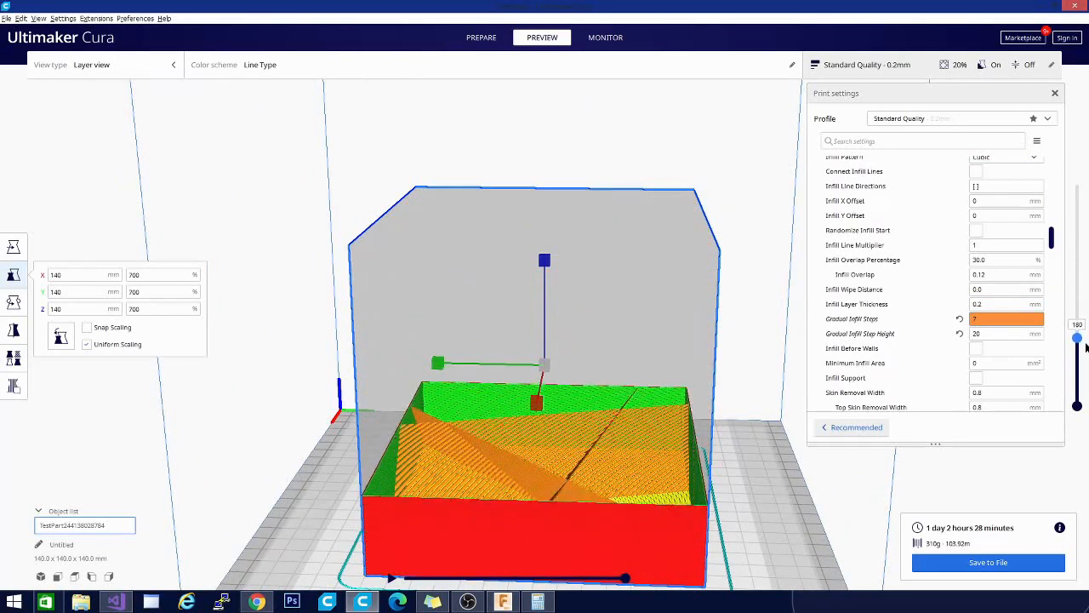
drag(1077, 333, 1078, 286)
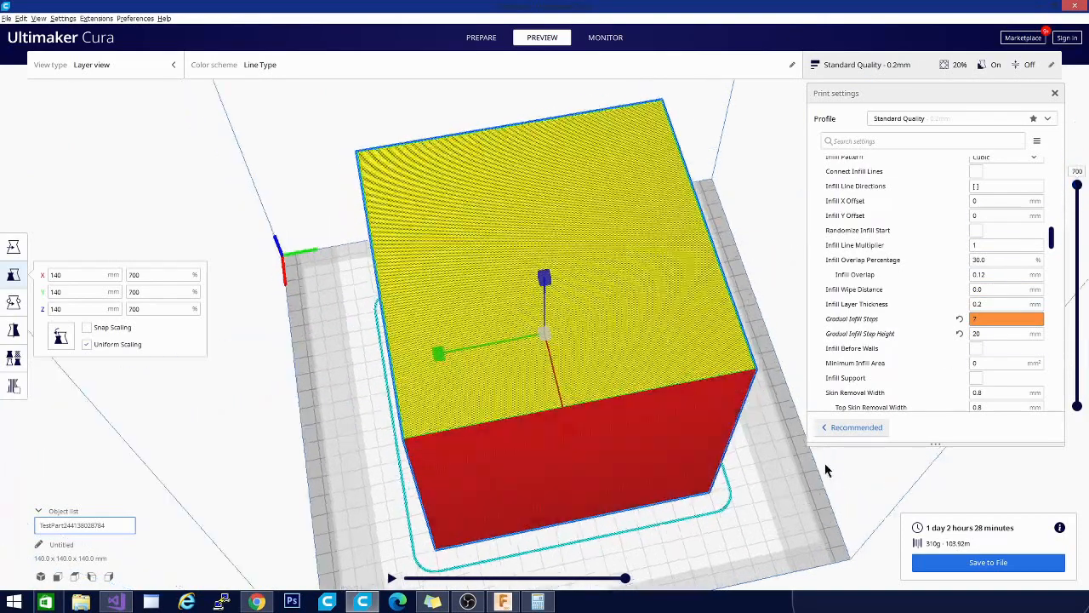
drag(544, 340, 527, 238)
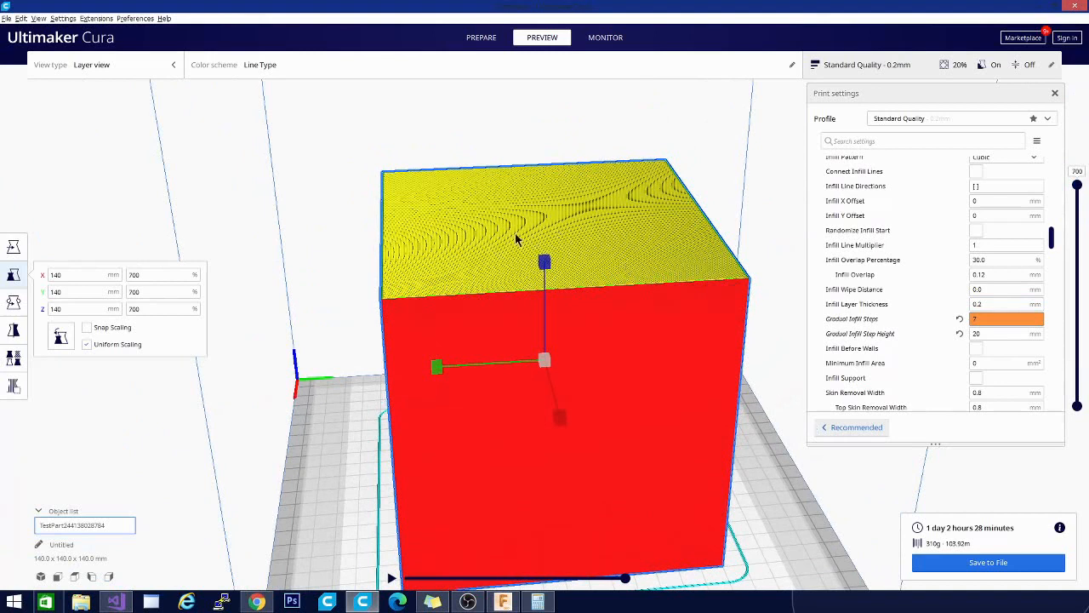
mouse_move(804, 511)
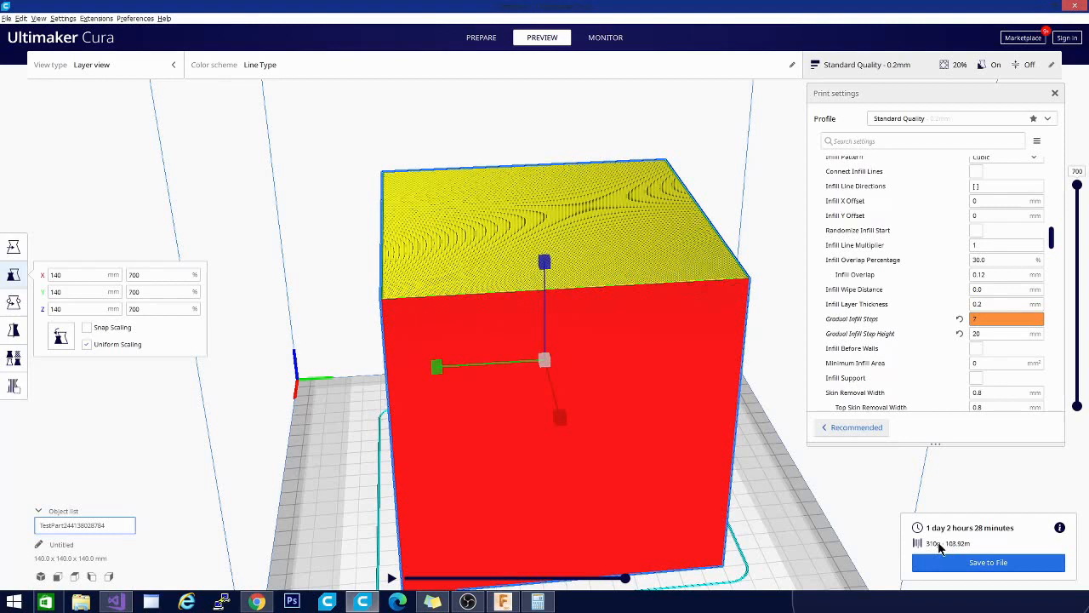
mouse_move(1048, 443)
text(0)
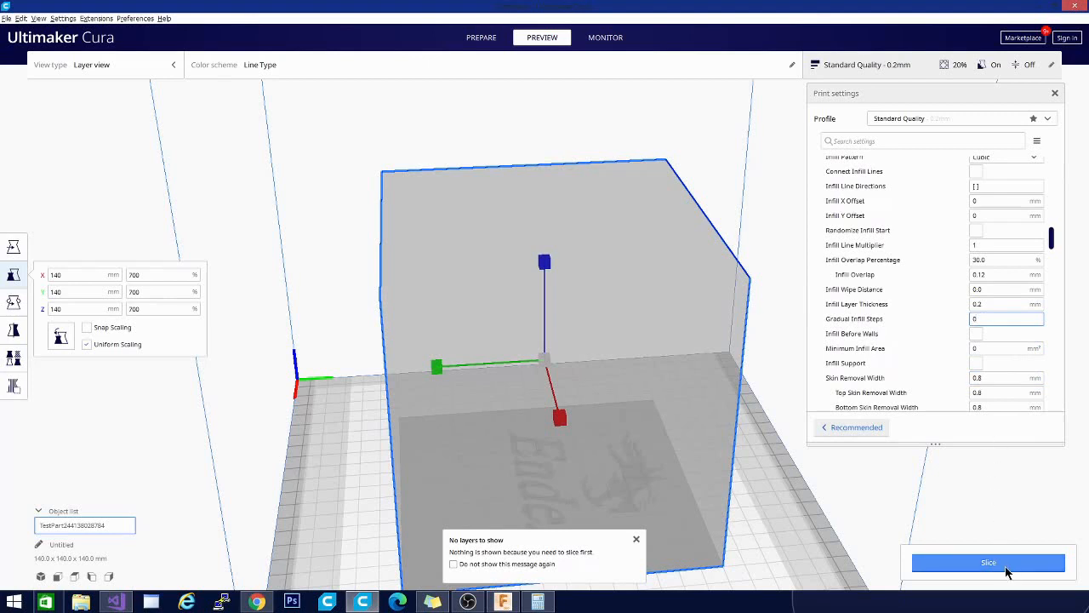
- Re-slice with Gradual Infill Steps at 0, giving 3 days 7 hours 29 minutes, and view from a corner
click(987, 562)
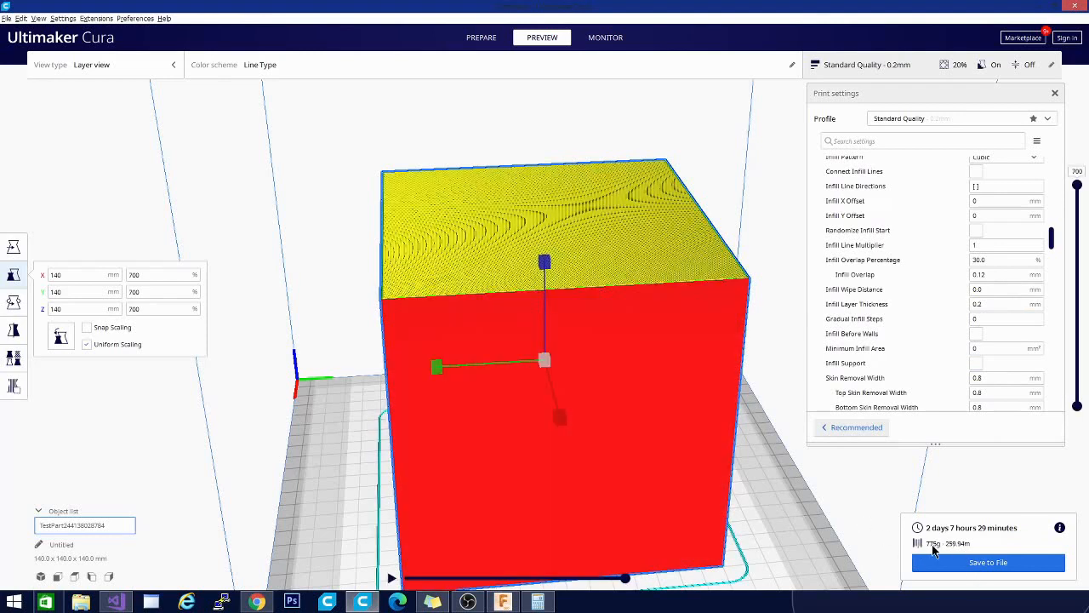
mouse_move(832, 521)
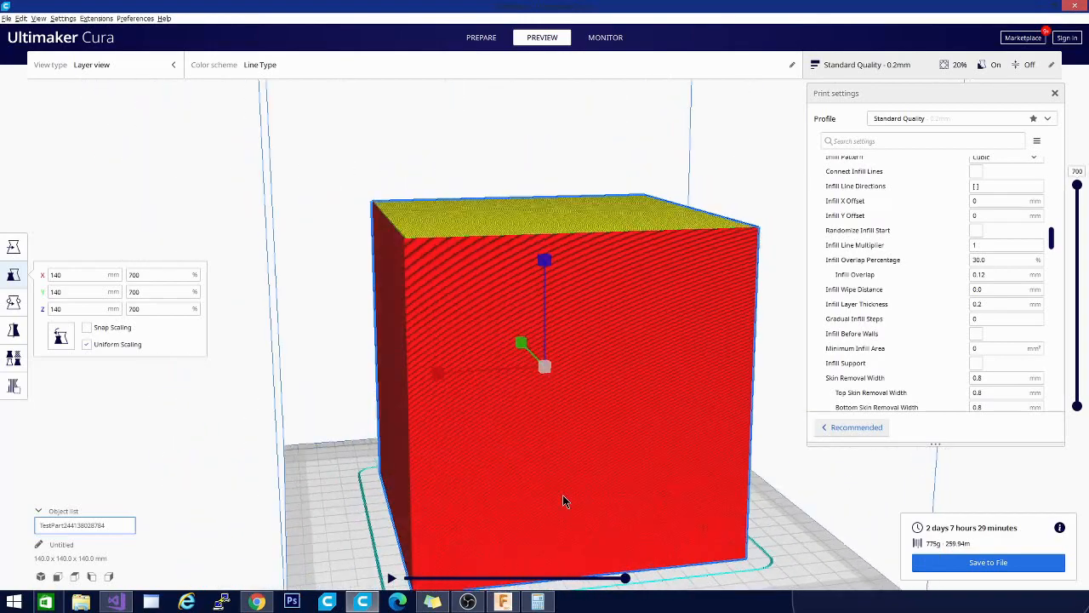
drag(565, 500, 394, 485)
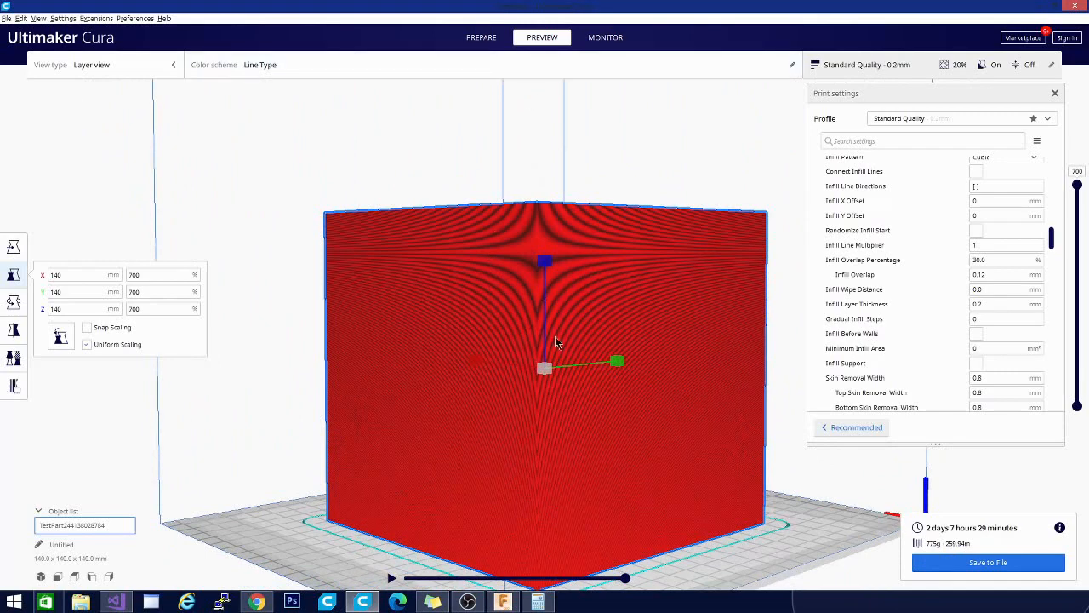
mouse_move(602, 386)
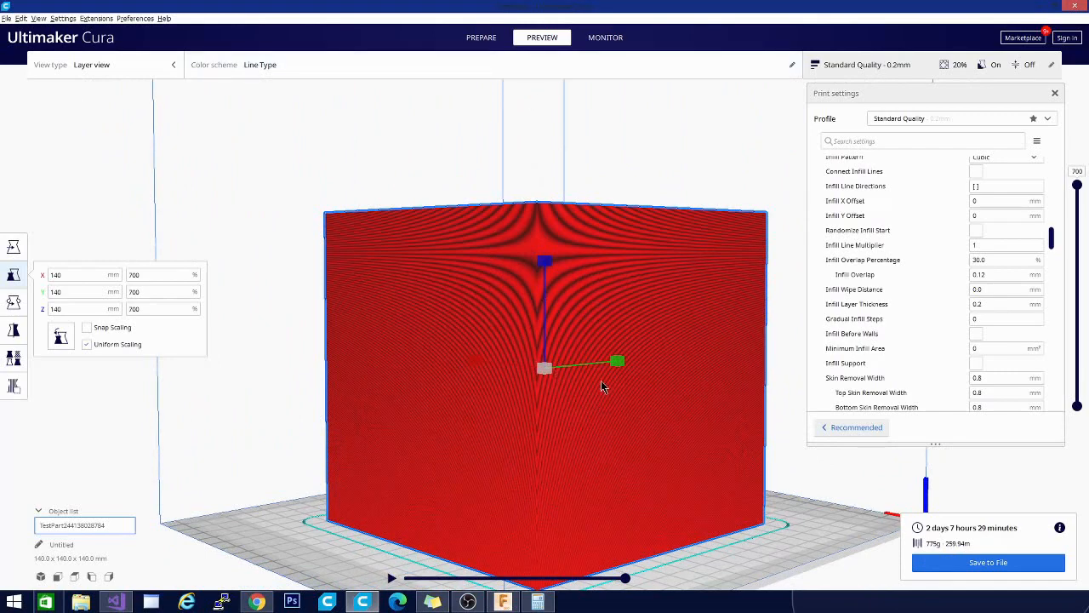